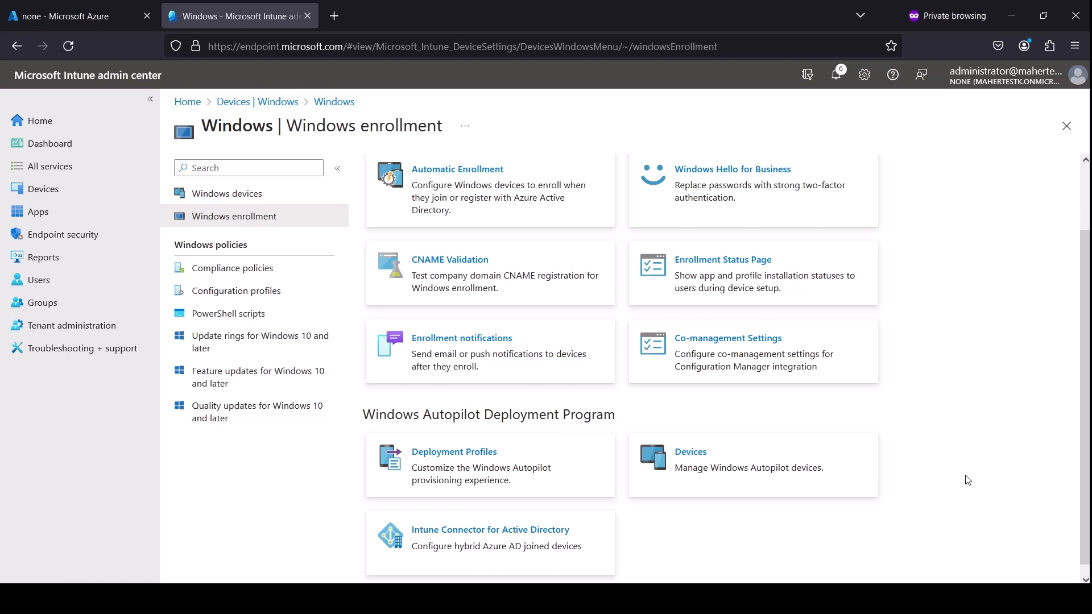
mouse_move(973, 475)
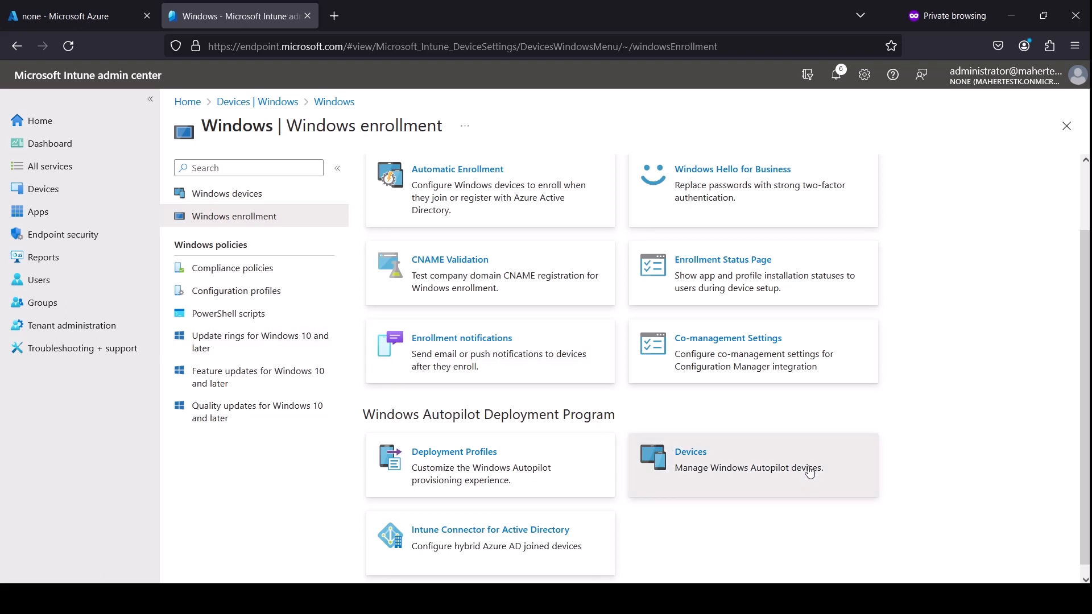
Check the Autopilot devices list, then start a new Windows PC deployment profile
left_click(689, 451)
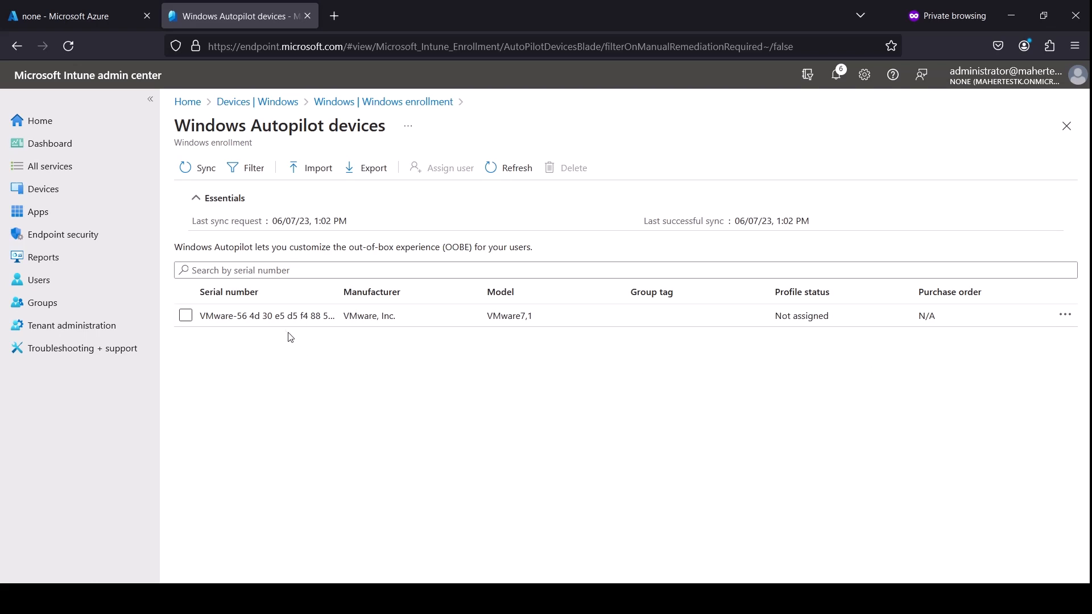
mouse_move(682, 333)
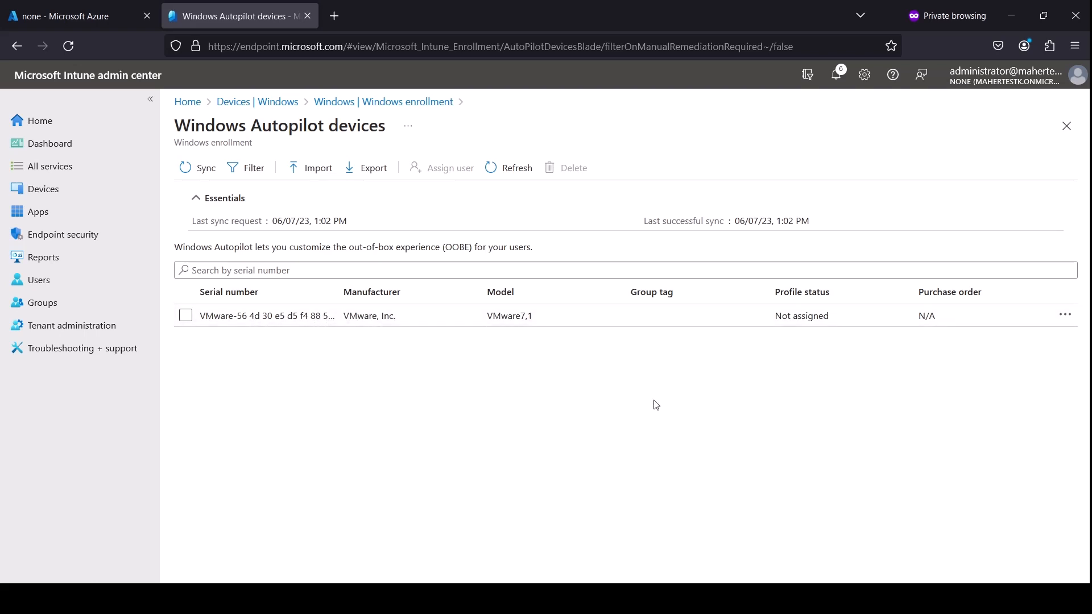
mouse_move(307, 344)
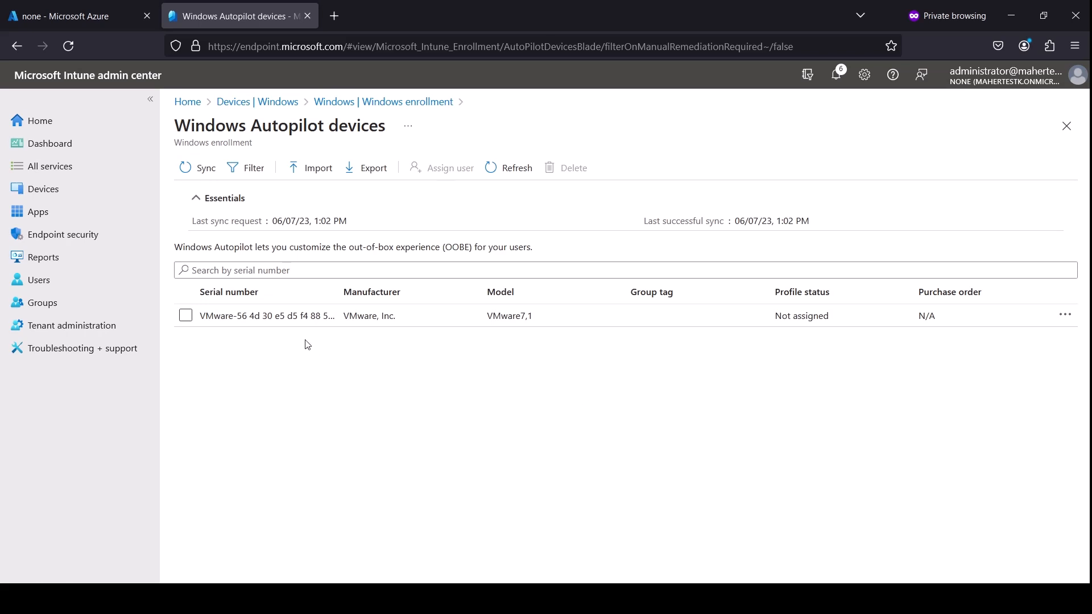
mouse_move(376, 348)
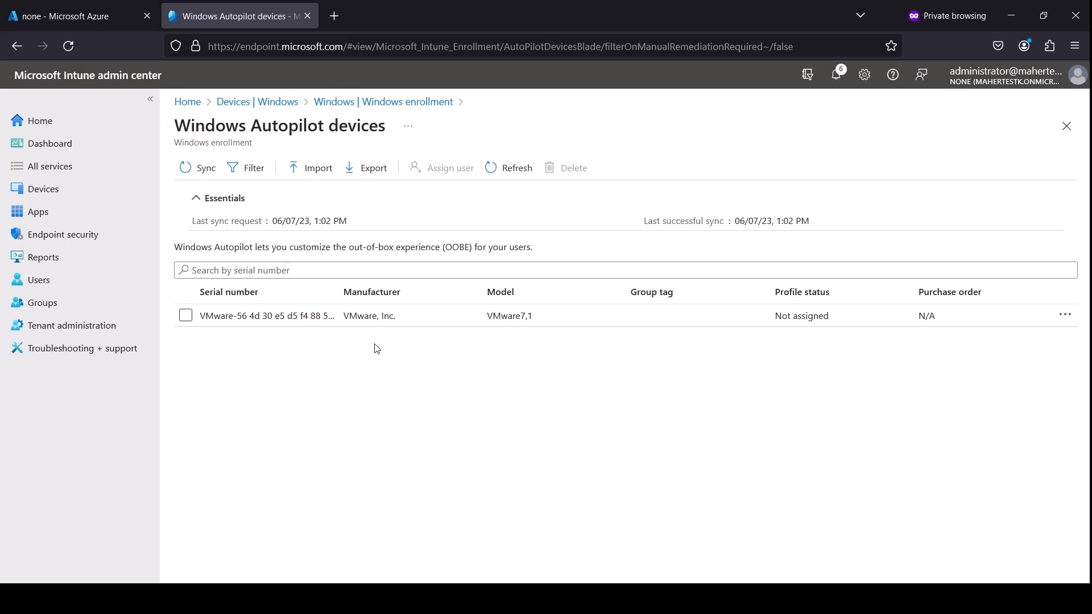
mouse_move(481, 398)
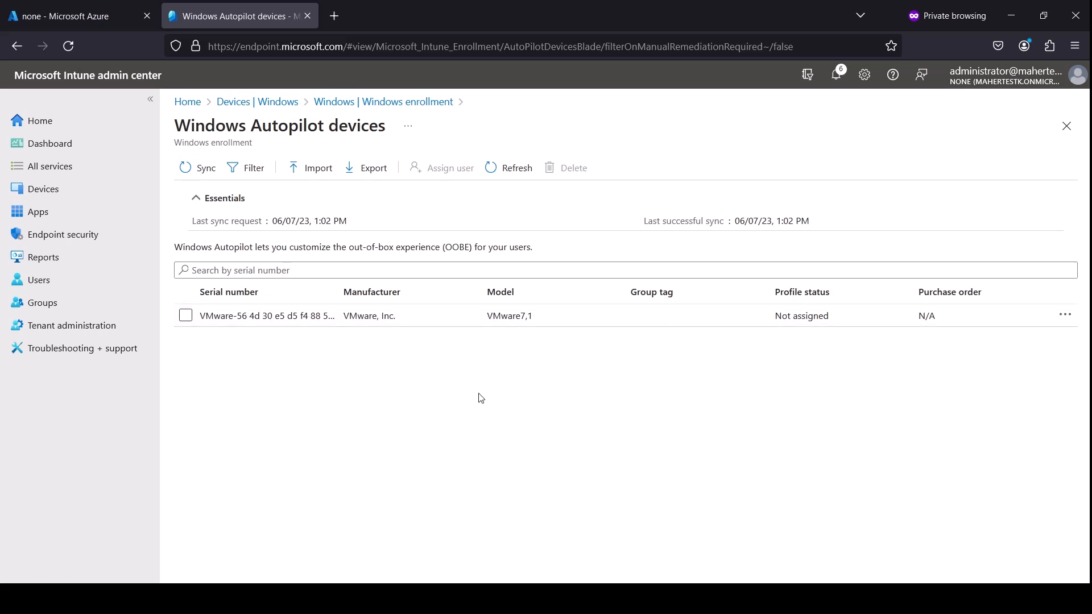
mouse_move(533, 404)
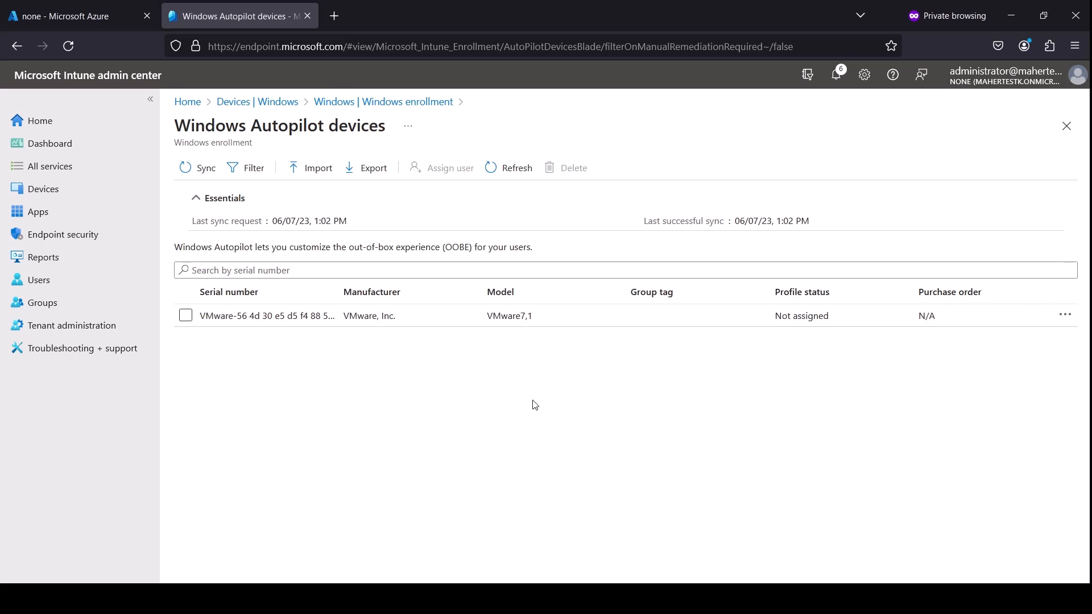
mouse_move(385, 424)
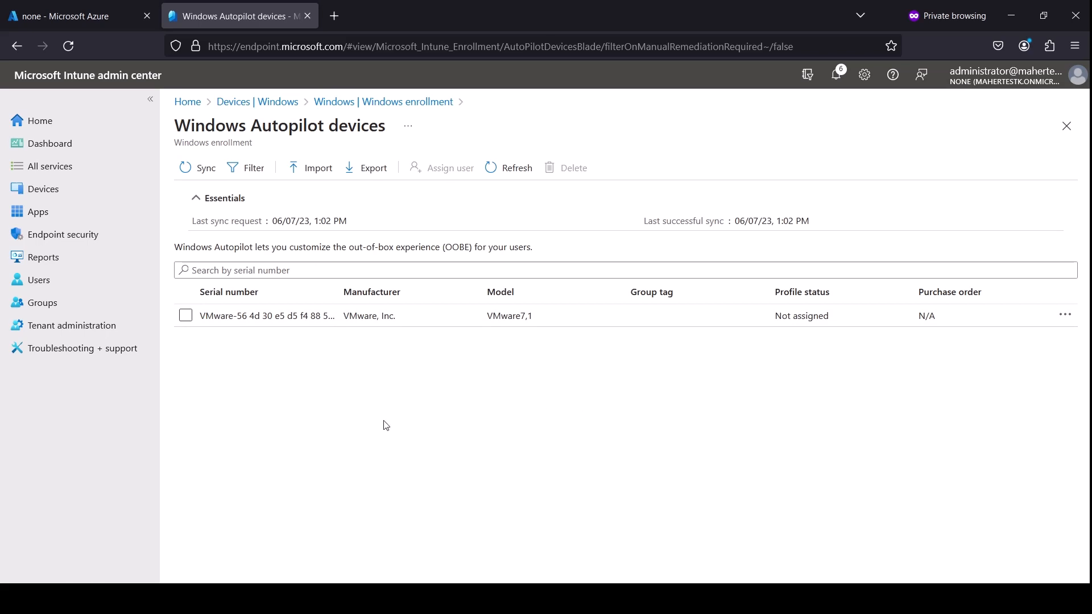
mouse_move(356, 332)
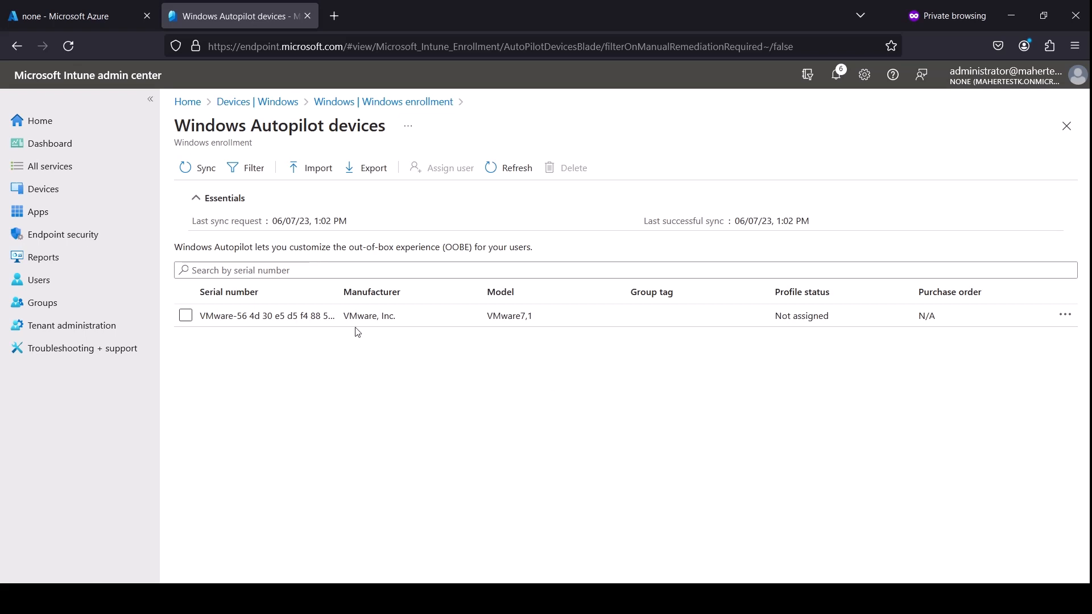
mouse_move(779, 341)
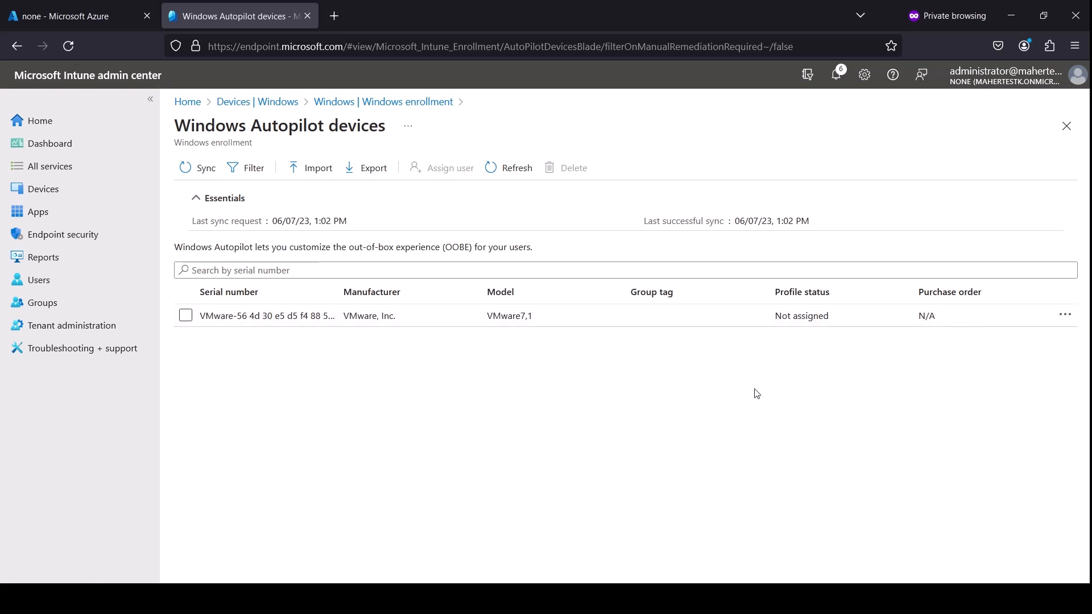
mouse_move(698, 393)
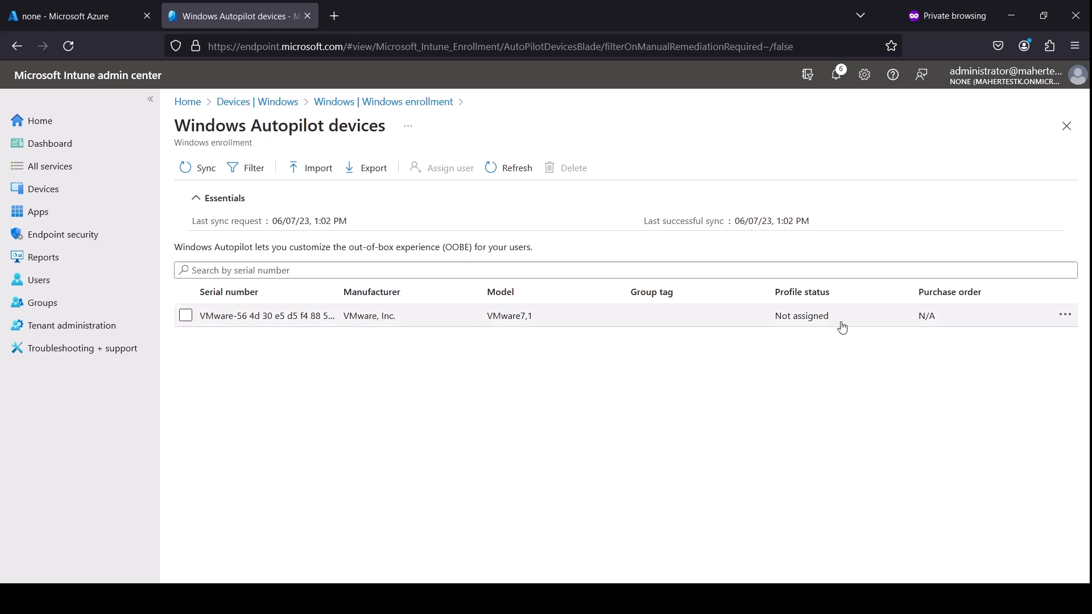
mouse_move(703, 381)
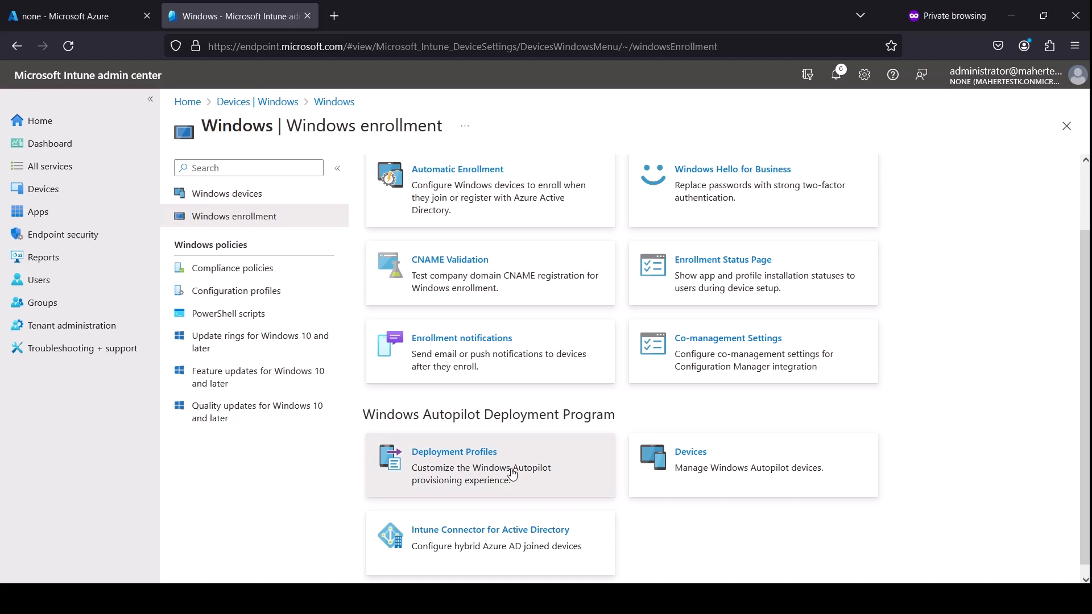
left_click(453, 452)
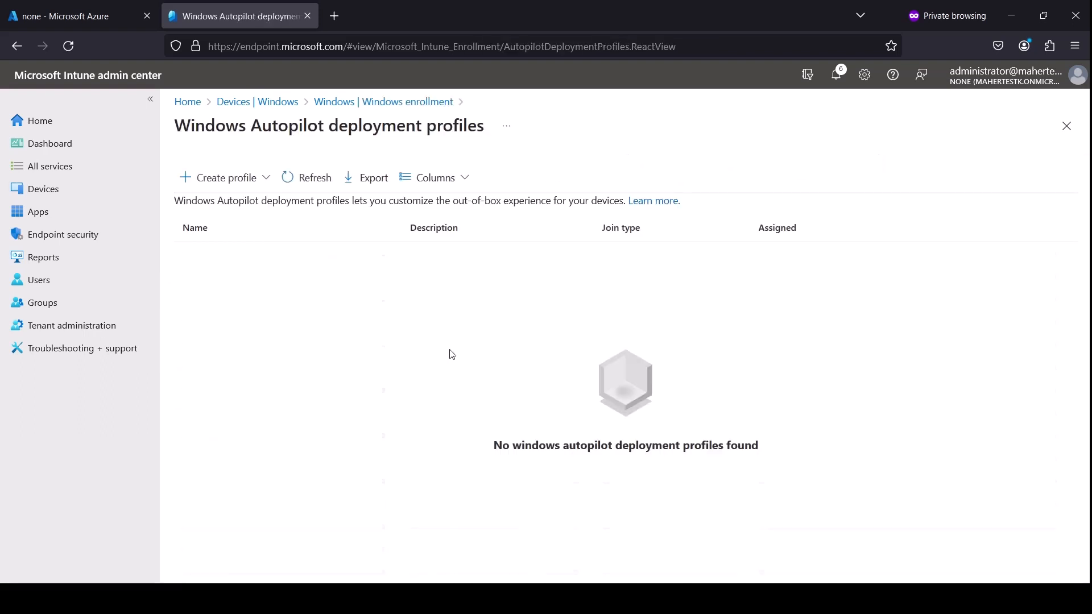
left_click(225, 177)
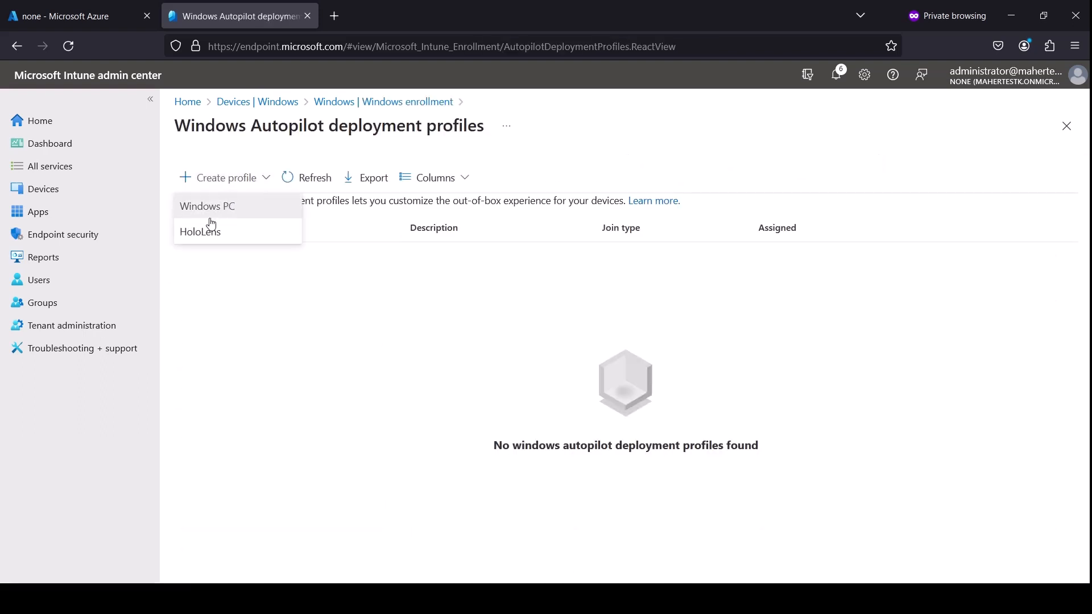
left_click(206, 206)
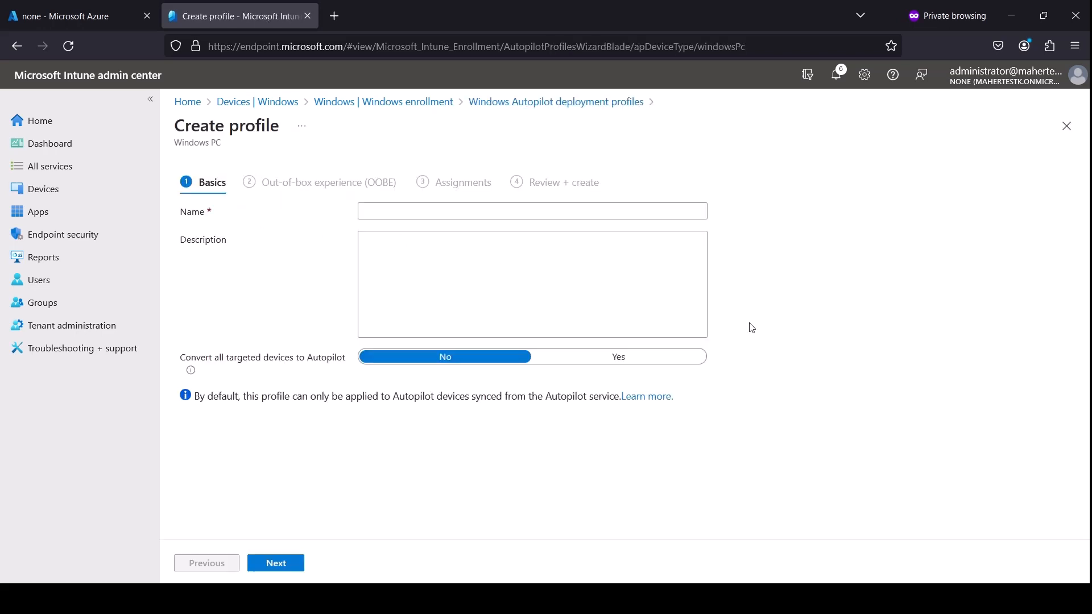
Name the profile 'Intune Autopilot Azure Only' and set Convert all targeted devices to Yes
left_click(531, 211)
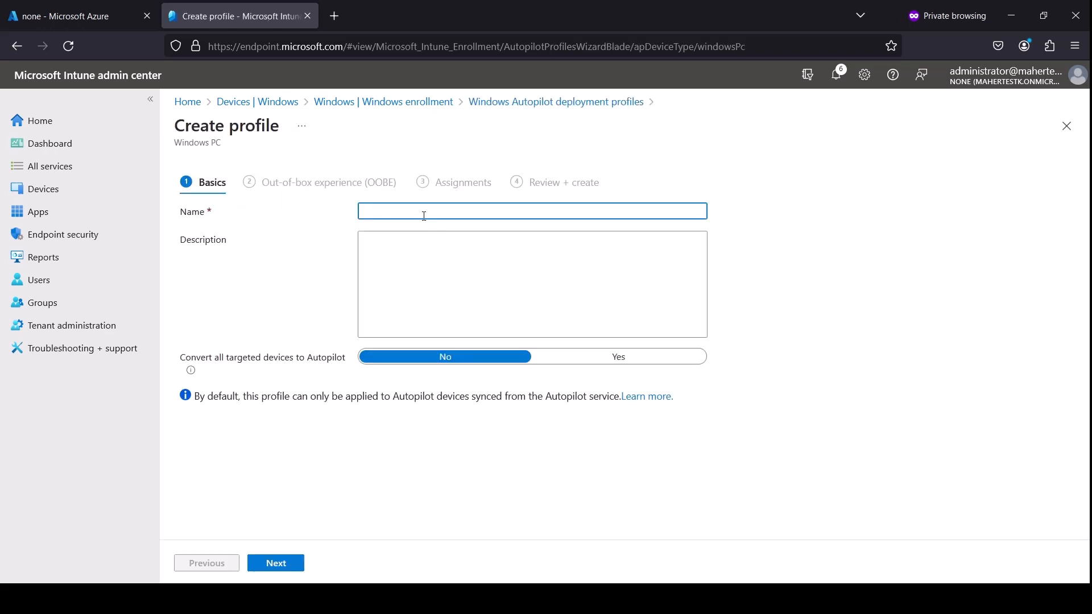
type("Intune Autopilot")
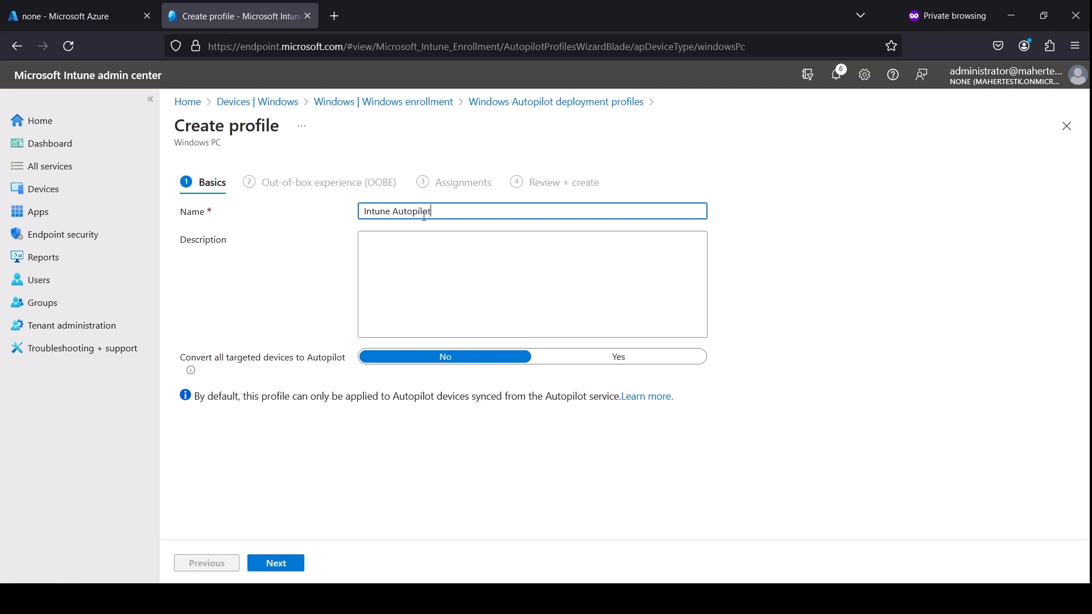
type("Azure O")
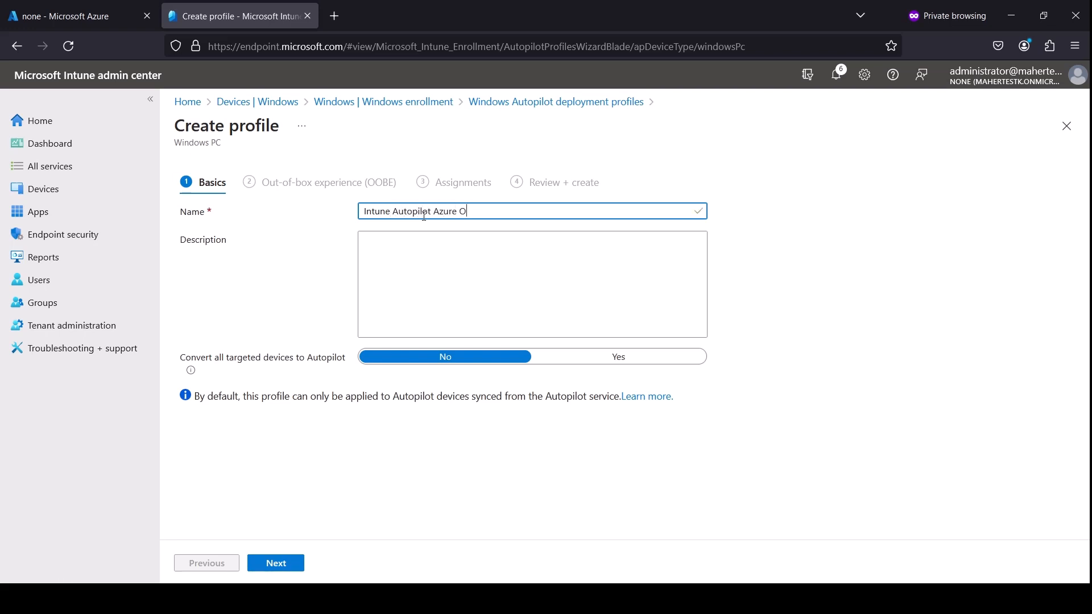
type("nly")
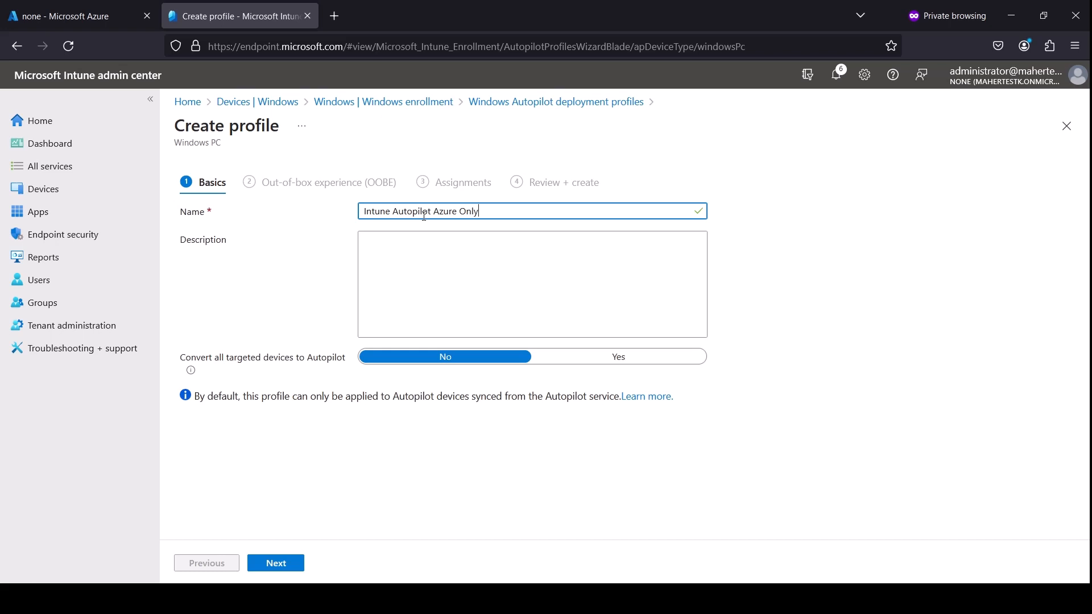
mouse_move(477, 233)
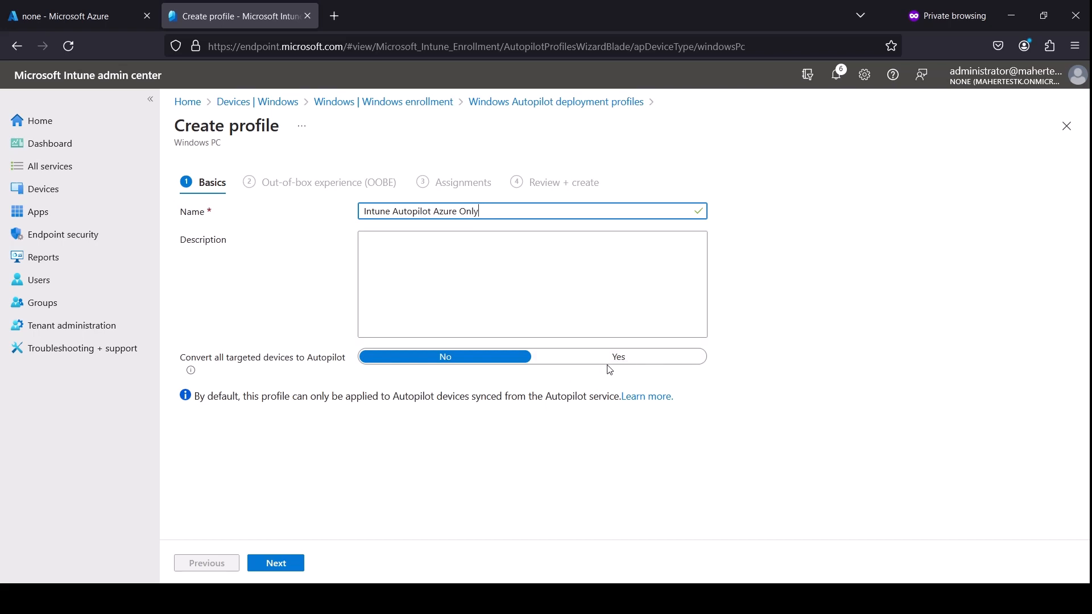
left_click(617, 356)
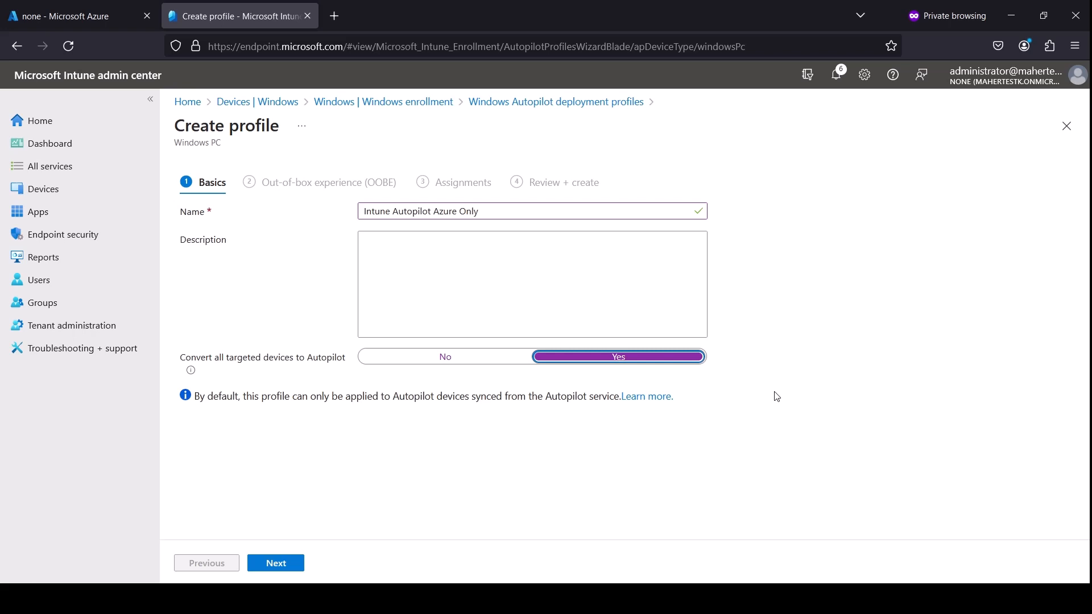
mouse_move(657, 466)
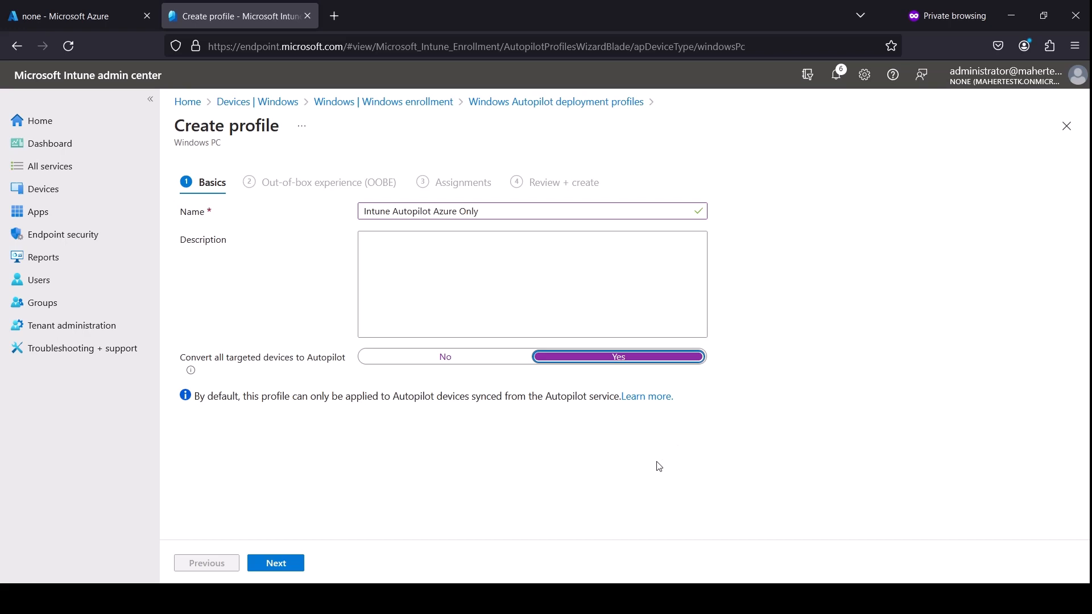
mouse_move(647, 468)
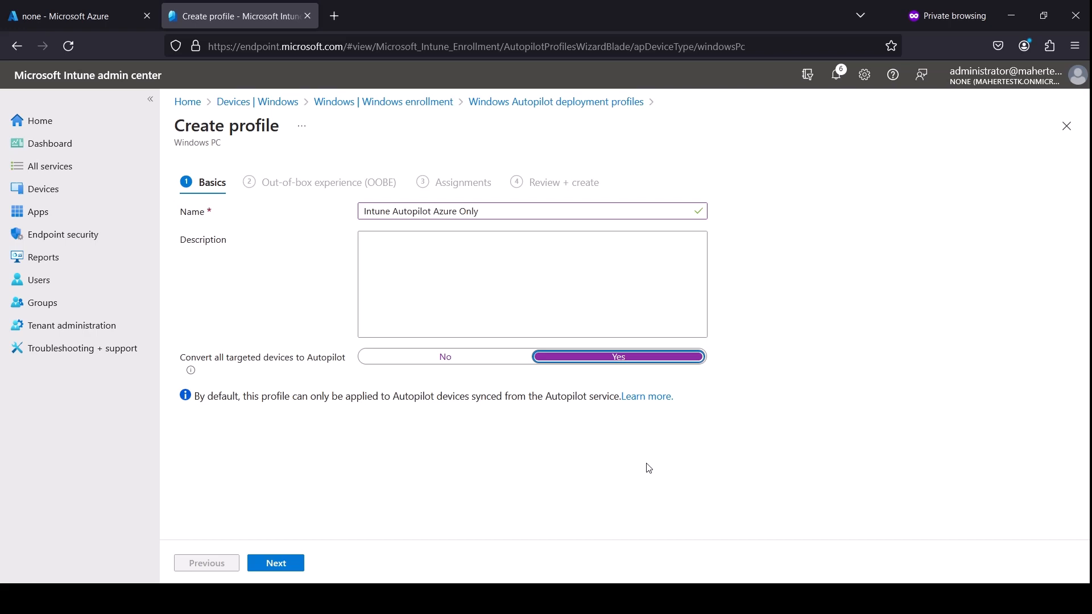
mouse_move(596, 464)
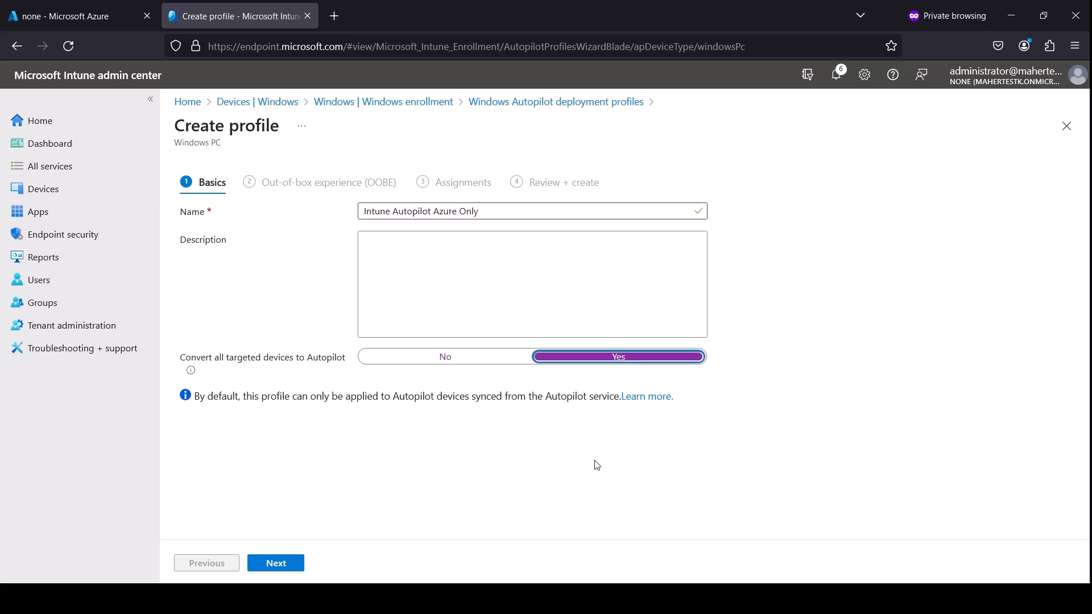
mouse_move(311, 561)
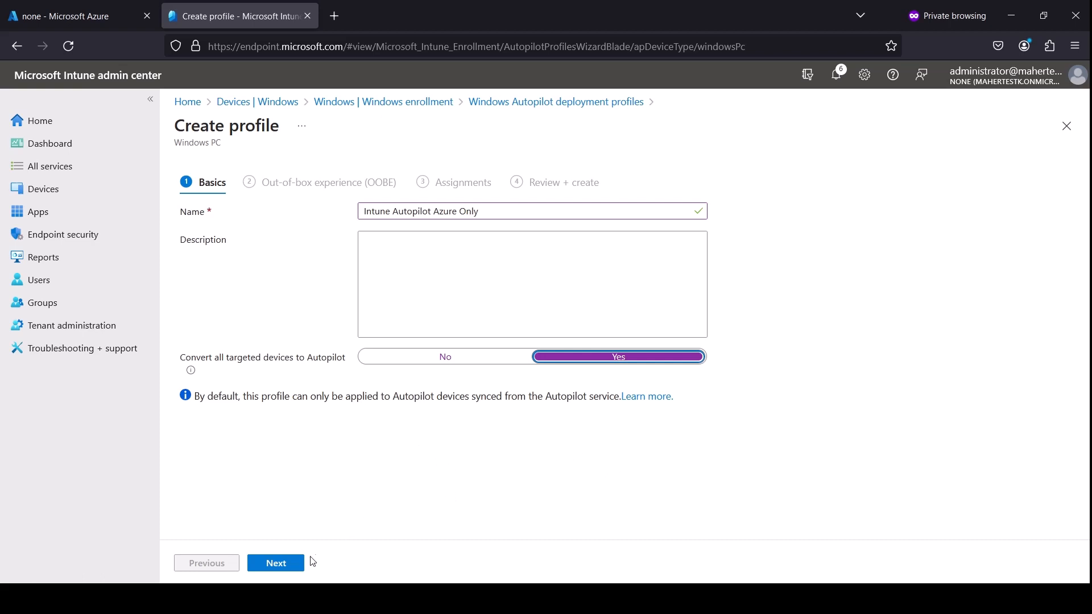
left_click(275, 562)
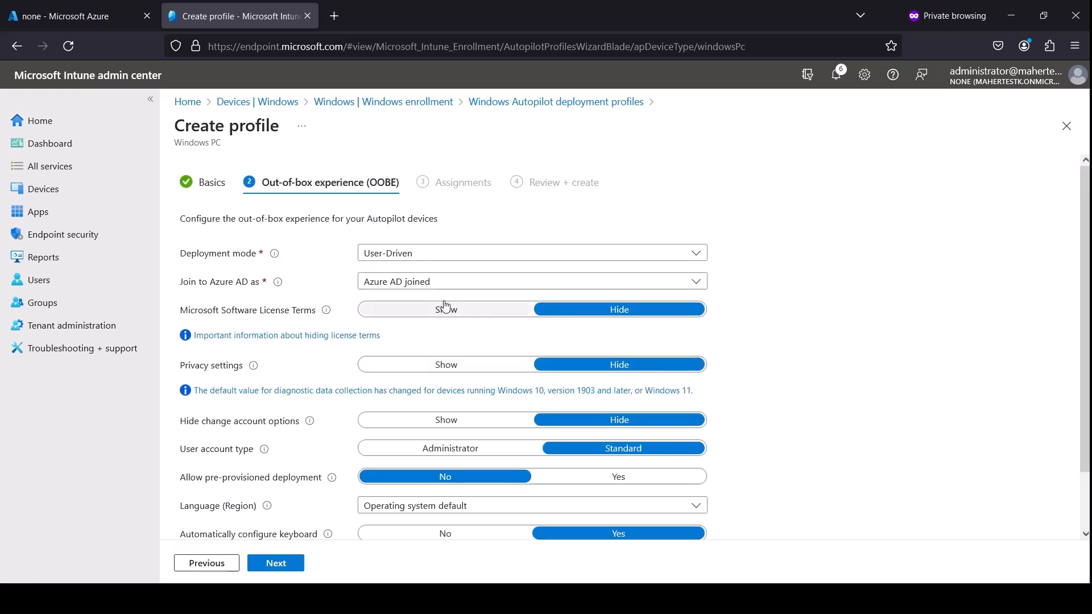
left_click(531, 253)
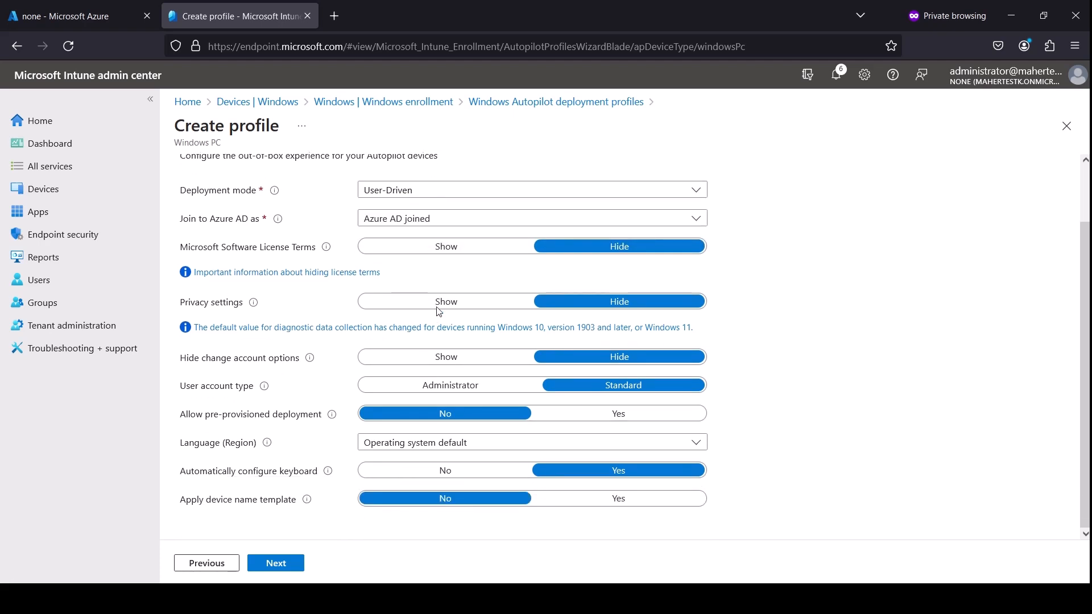
mouse_move(449, 230)
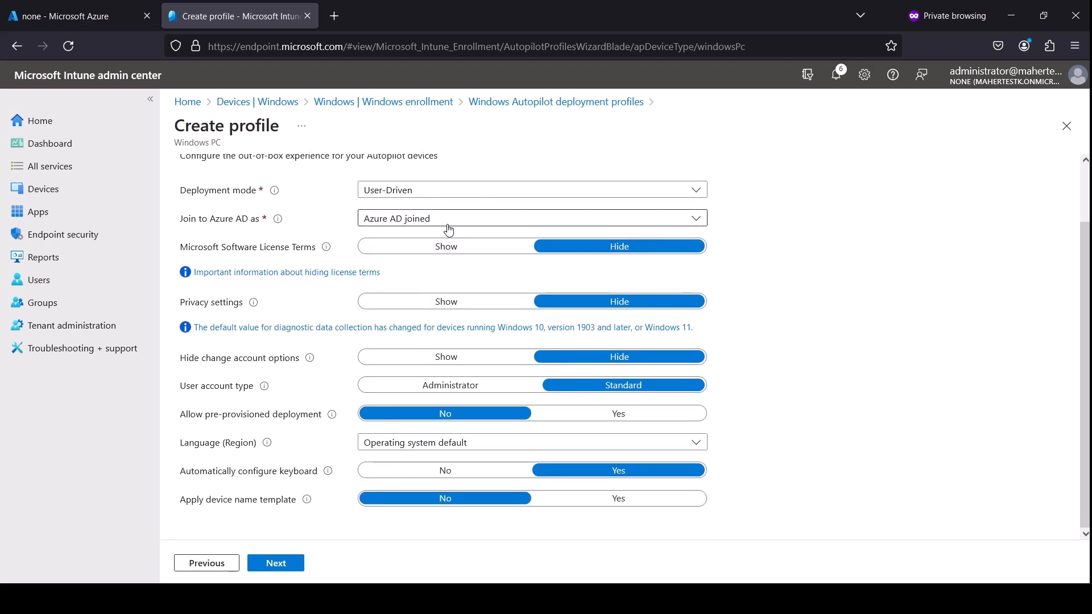
left_click(531, 218)
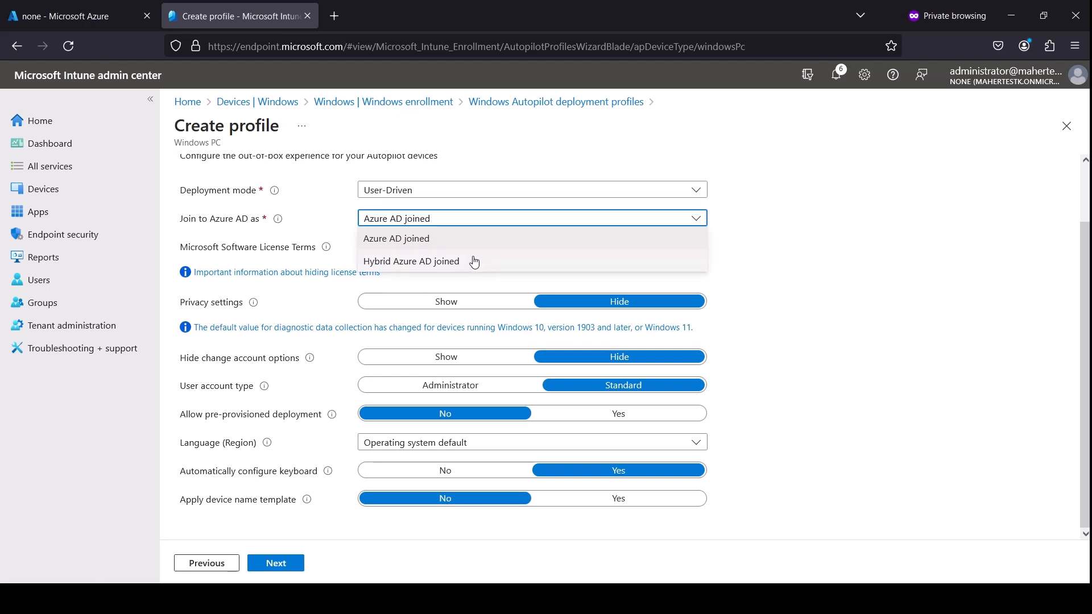
mouse_move(397, 238)
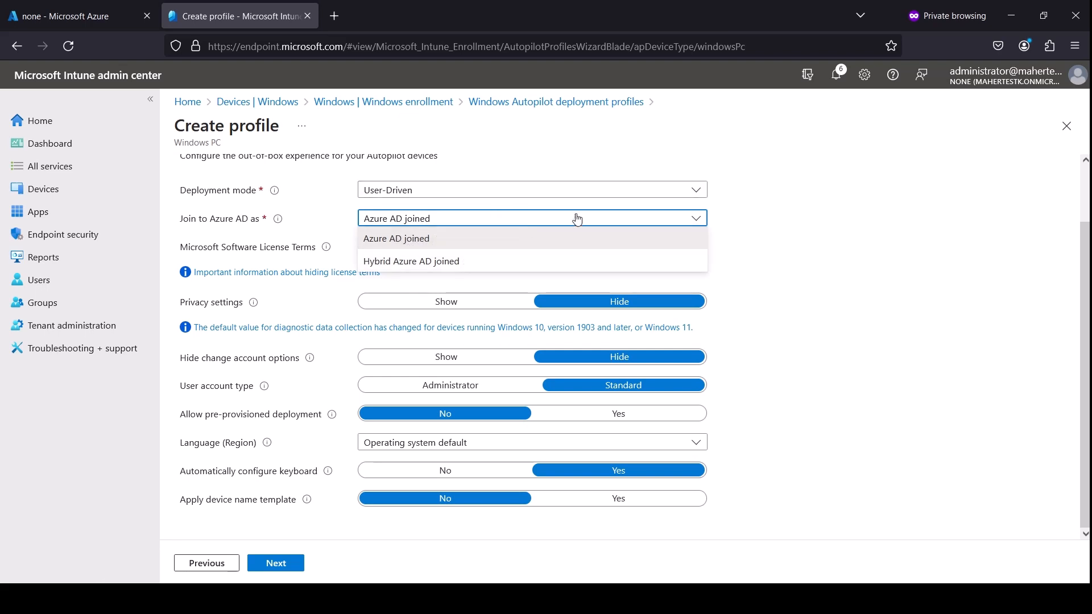
left_click(396, 238)
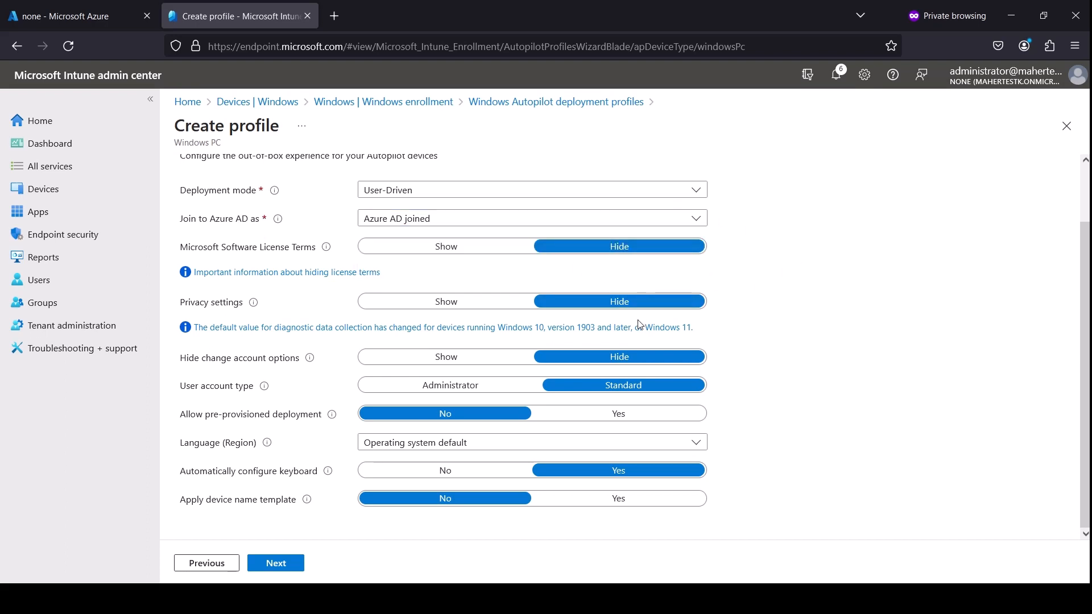
mouse_move(739, 350)
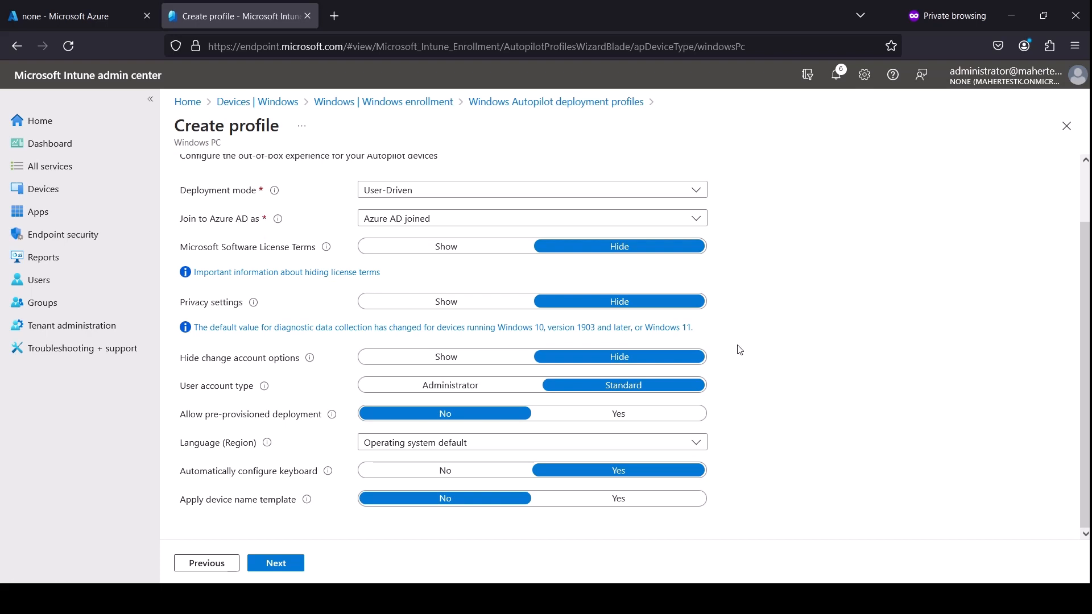
mouse_move(367, 398)
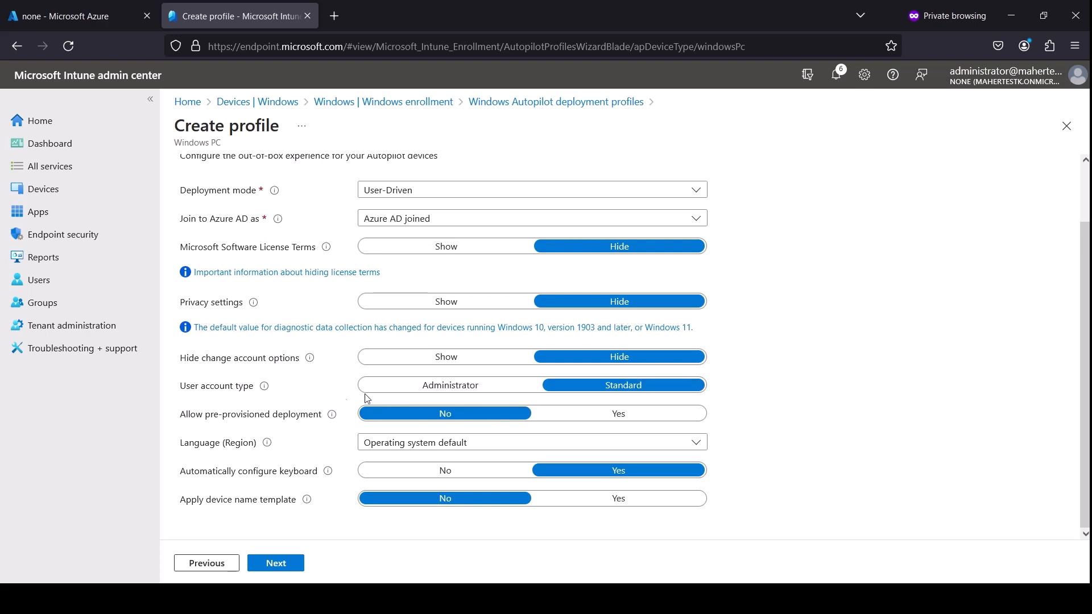
mouse_move(790, 395)
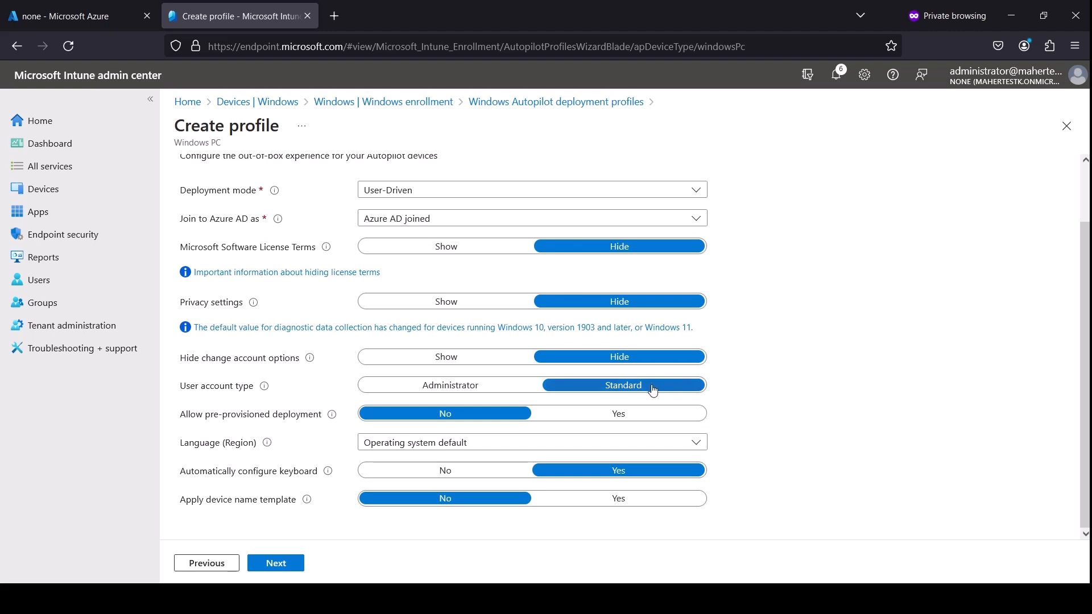
mouse_move(796, 384)
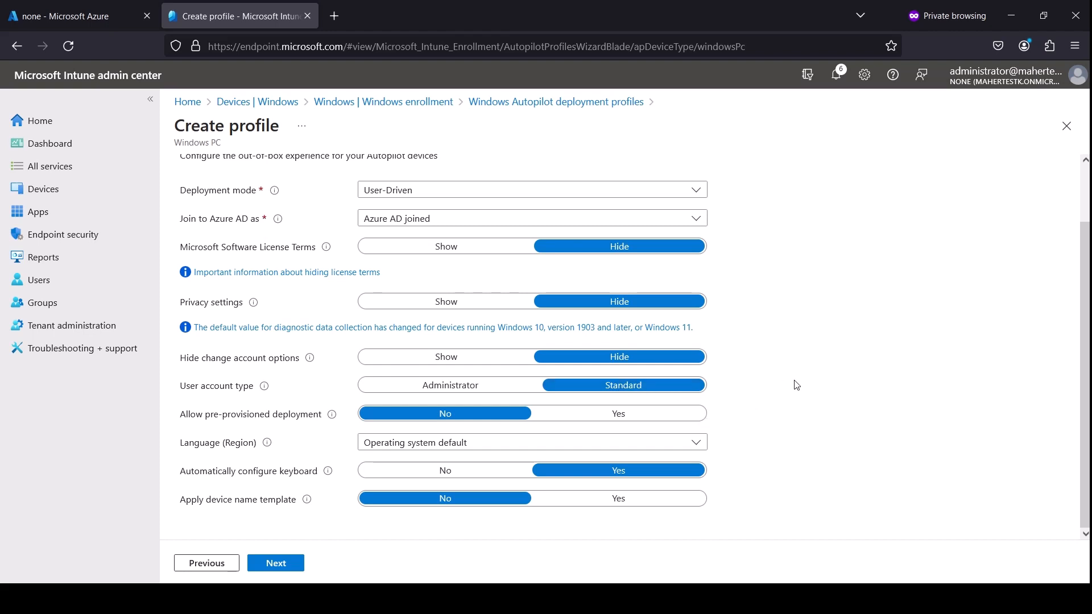
mouse_move(794, 445)
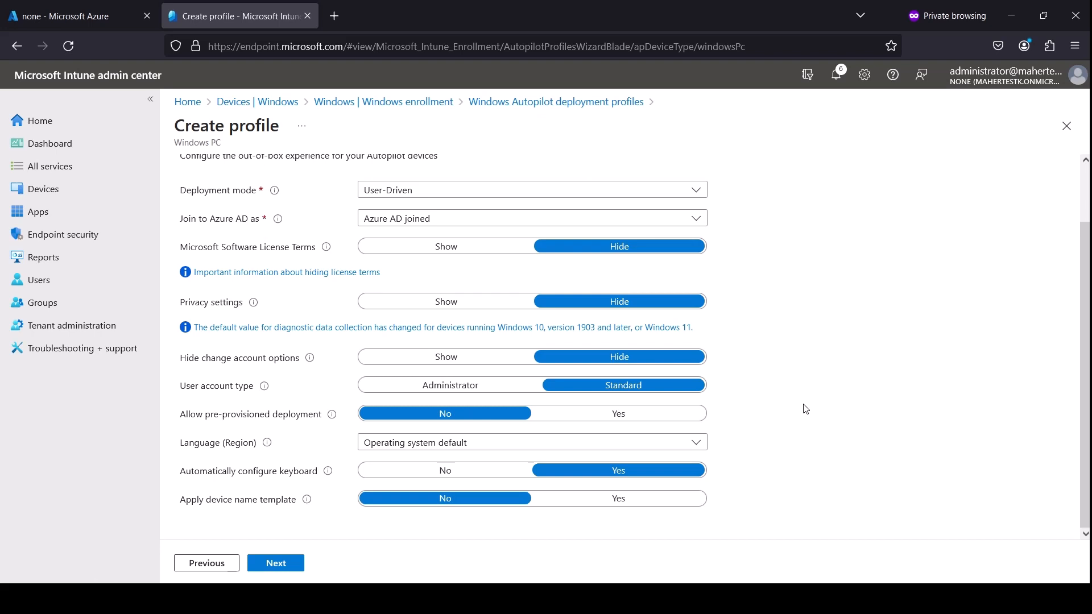
Choose English (United States) from the Language (Region) dropdown
left_click(531, 442)
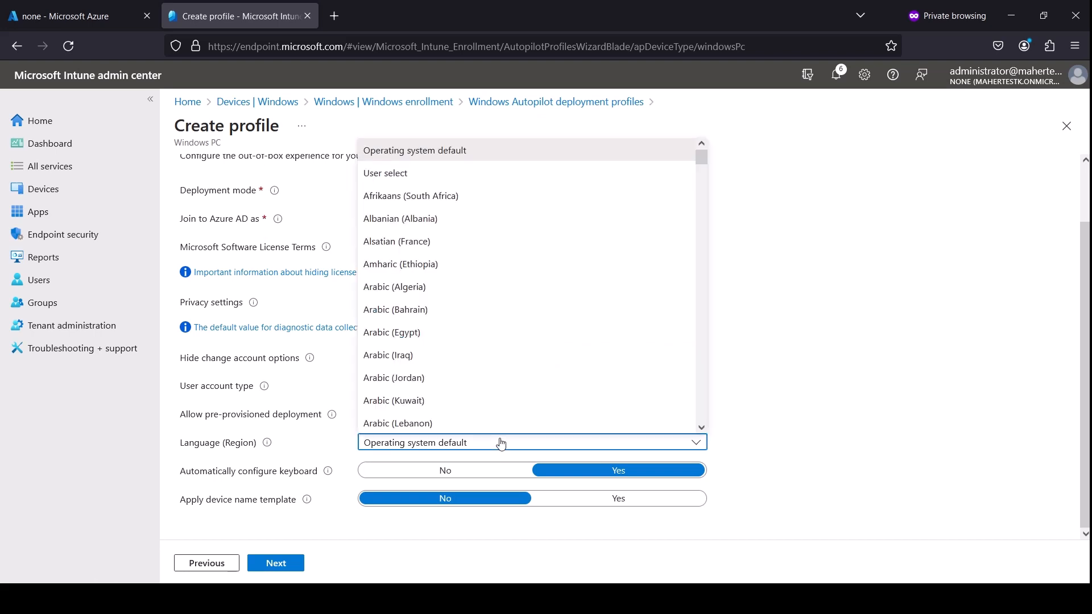
scroll("down", 3)
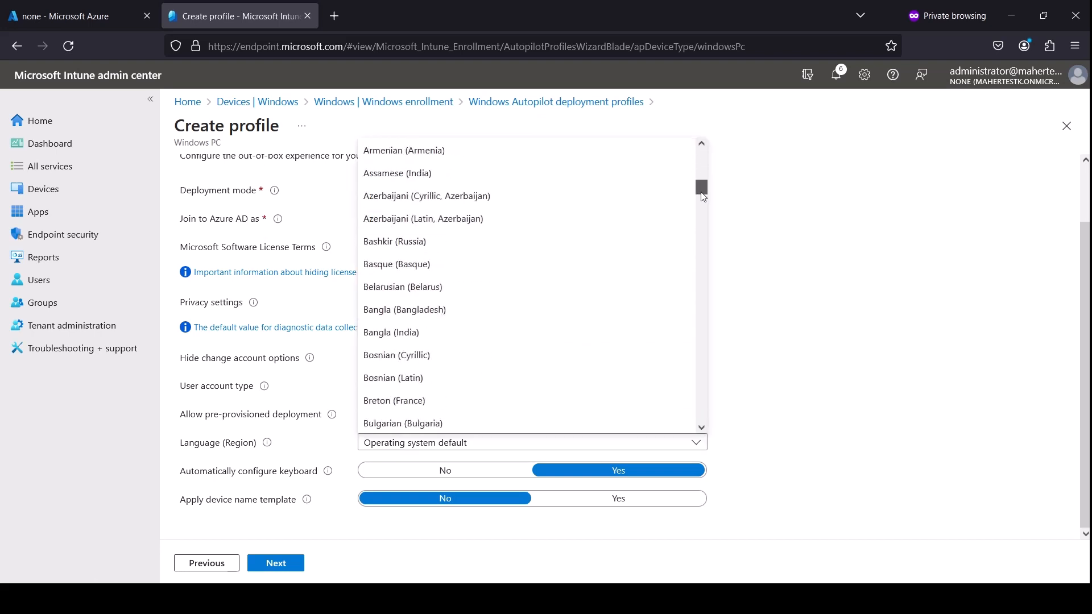
scroll("down", 3)
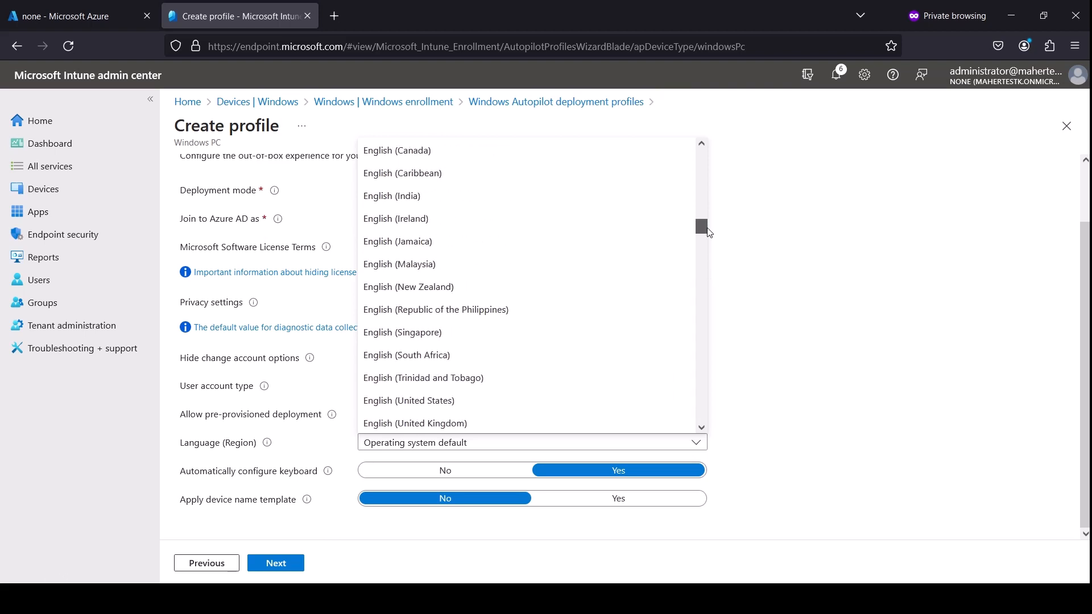
left_click(409, 400)
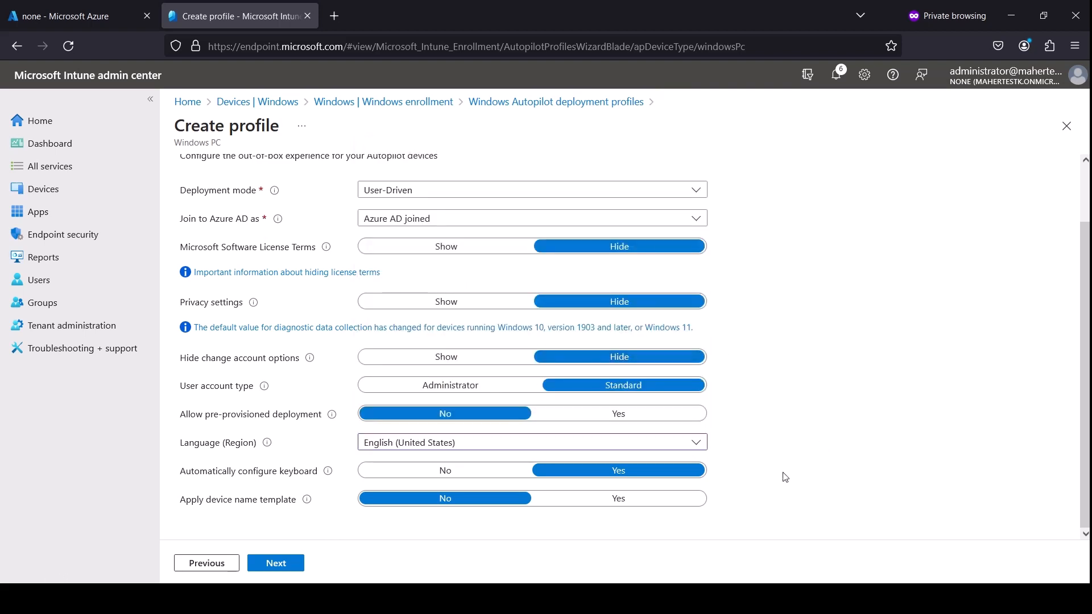
mouse_move(859, 473)
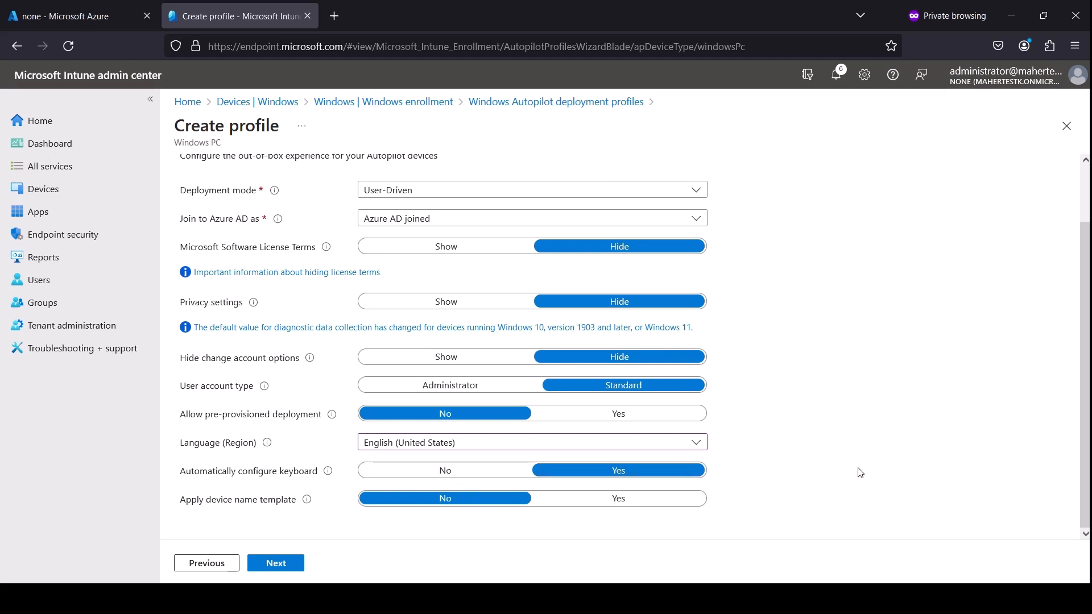
mouse_move(292, 513)
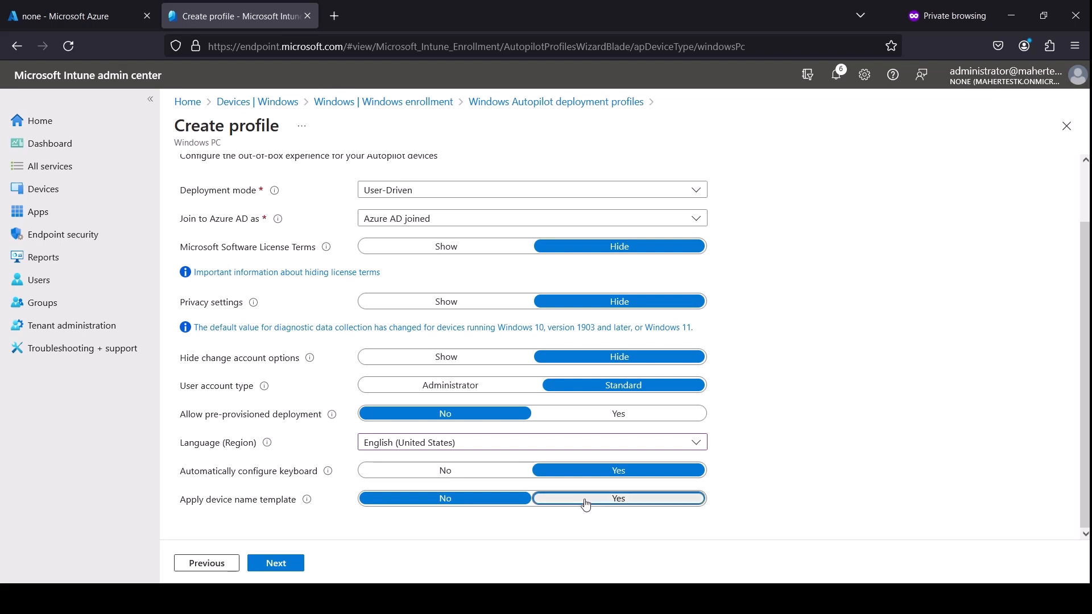
left_click(616, 498)
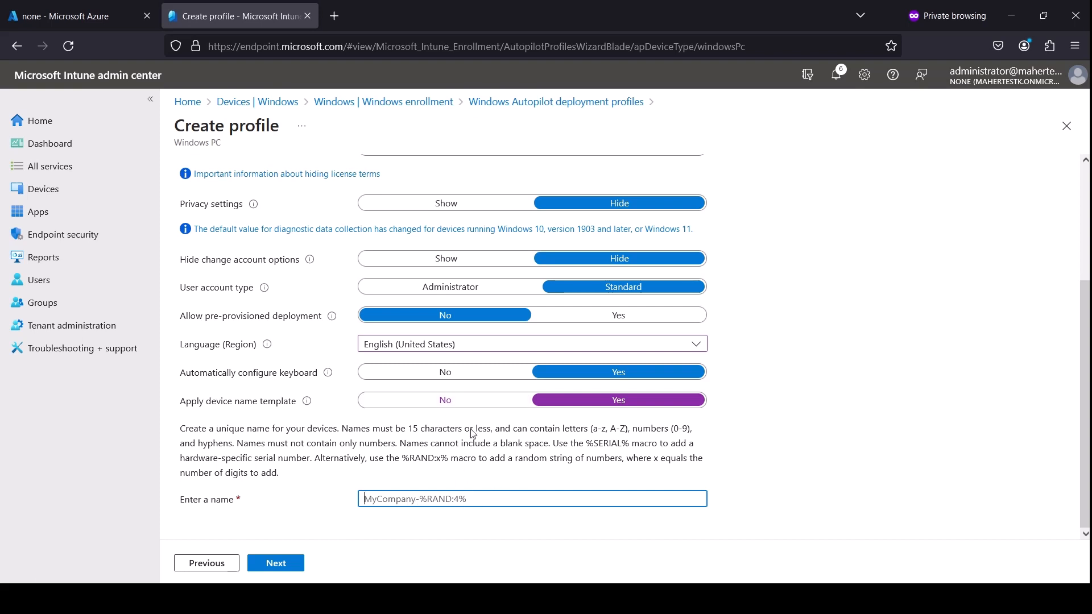
mouse_move(473, 474)
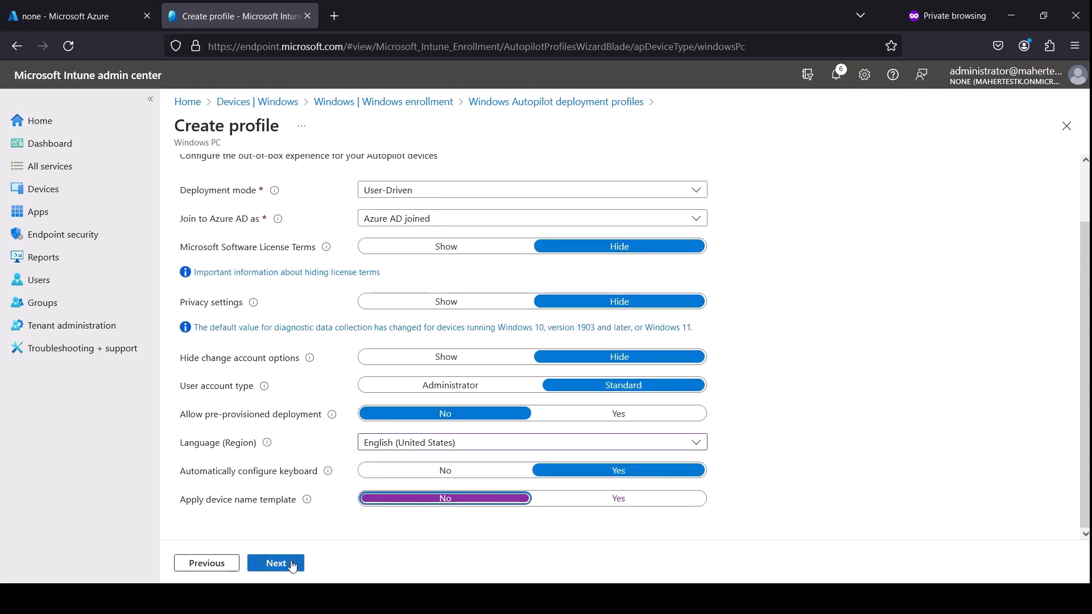
Assign the profile to the Intune Devices group and proceed through Review + create
left_click(276, 563)
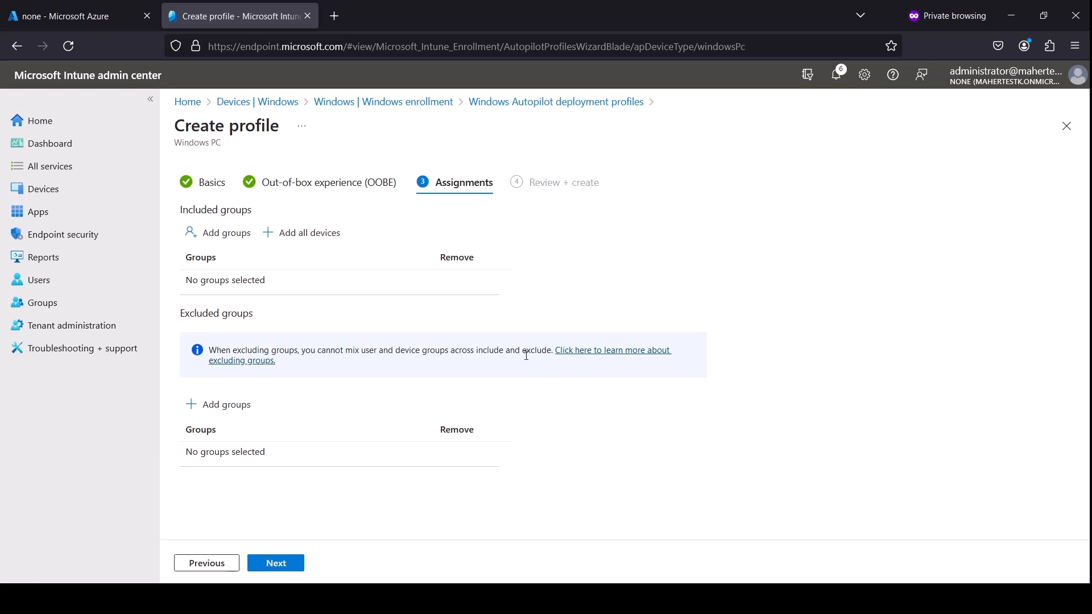
mouse_move(526, 354)
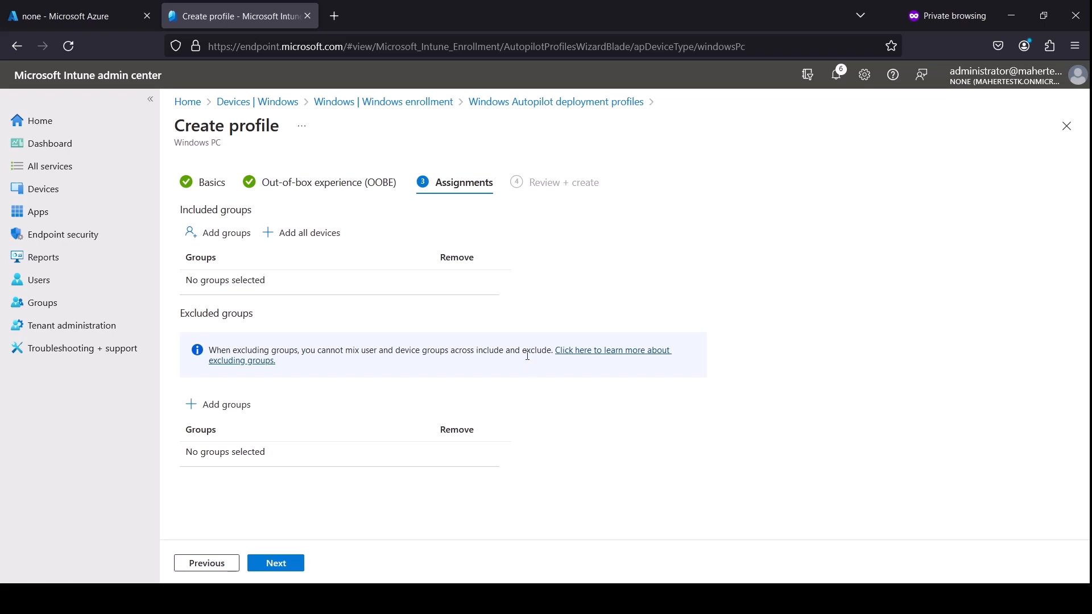
mouse_move(508, 372)
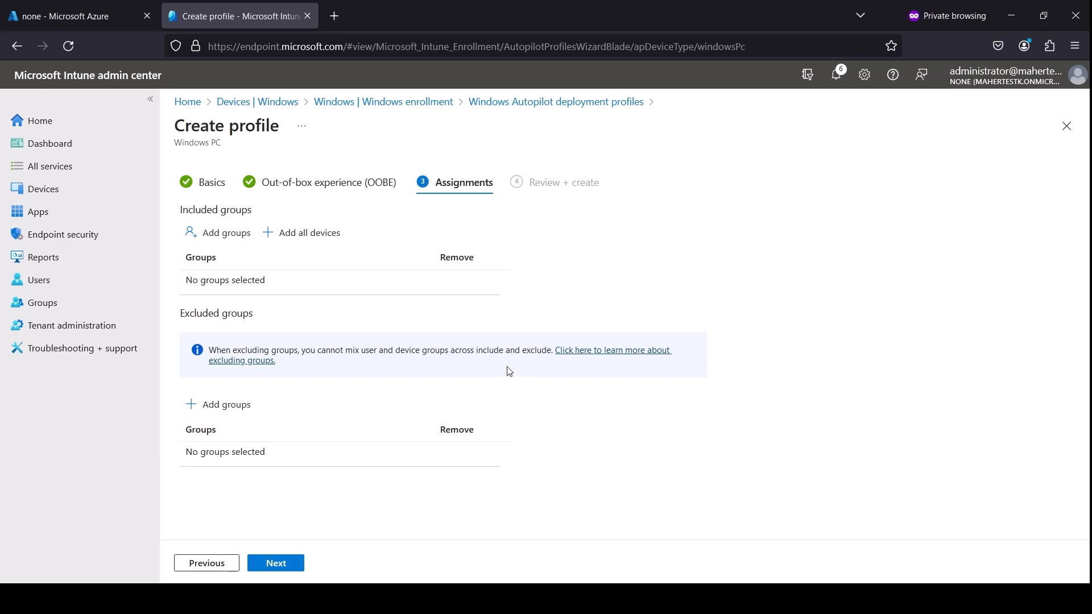
mouse_move(352, 317)
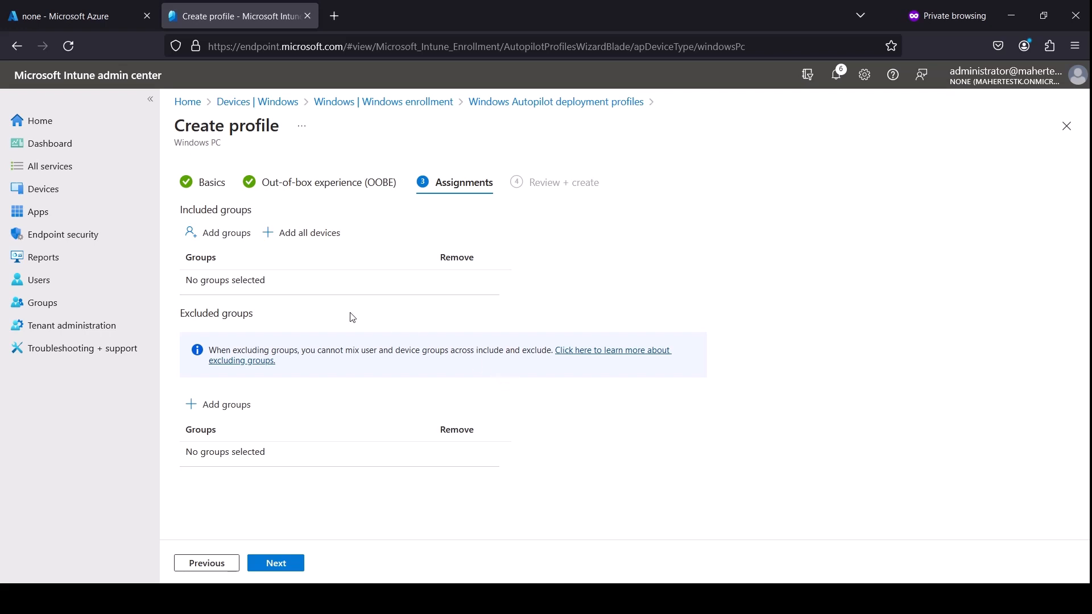
left_click(225, 233)
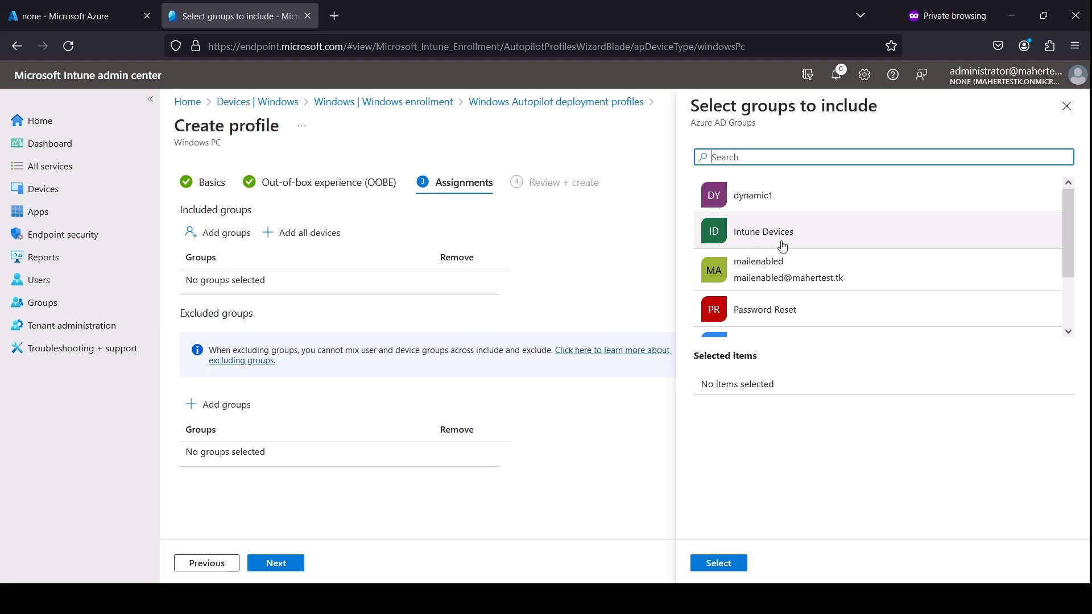
left_click(763, 231)
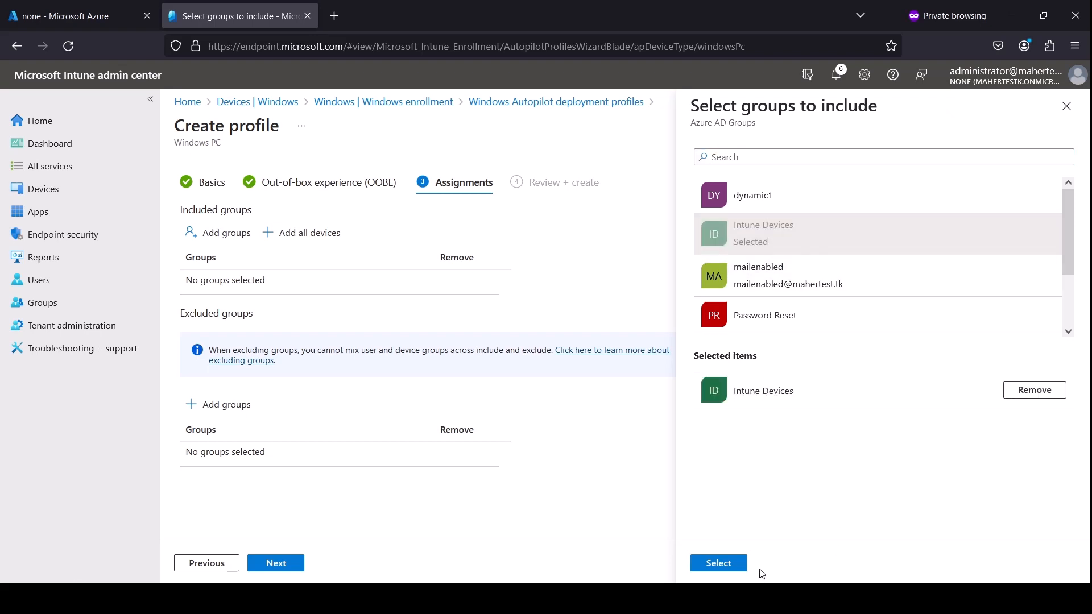
left_click(717, 563)
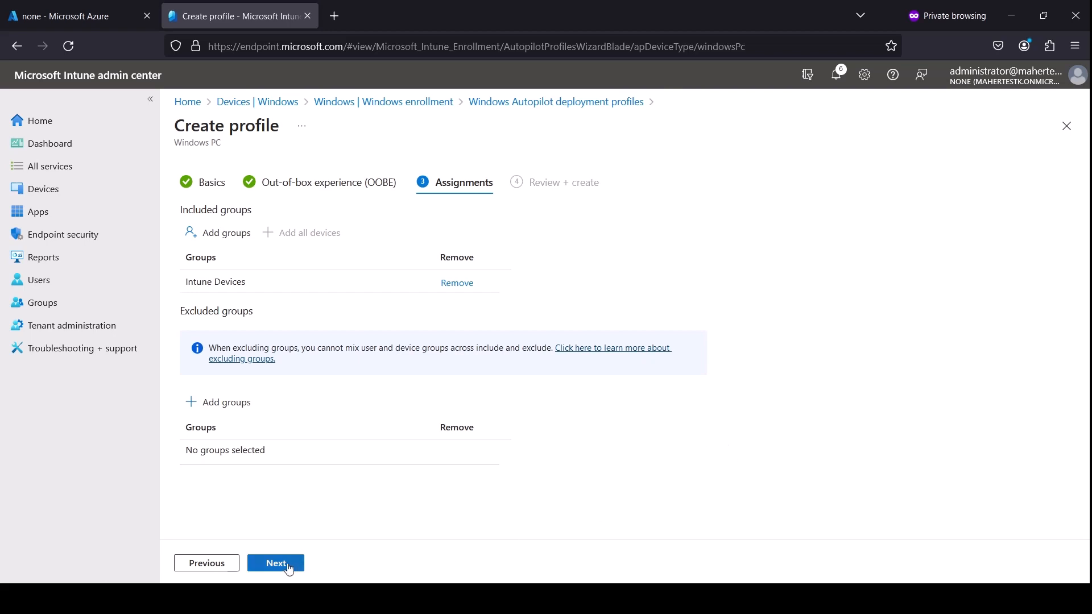
left_click(275, 563)
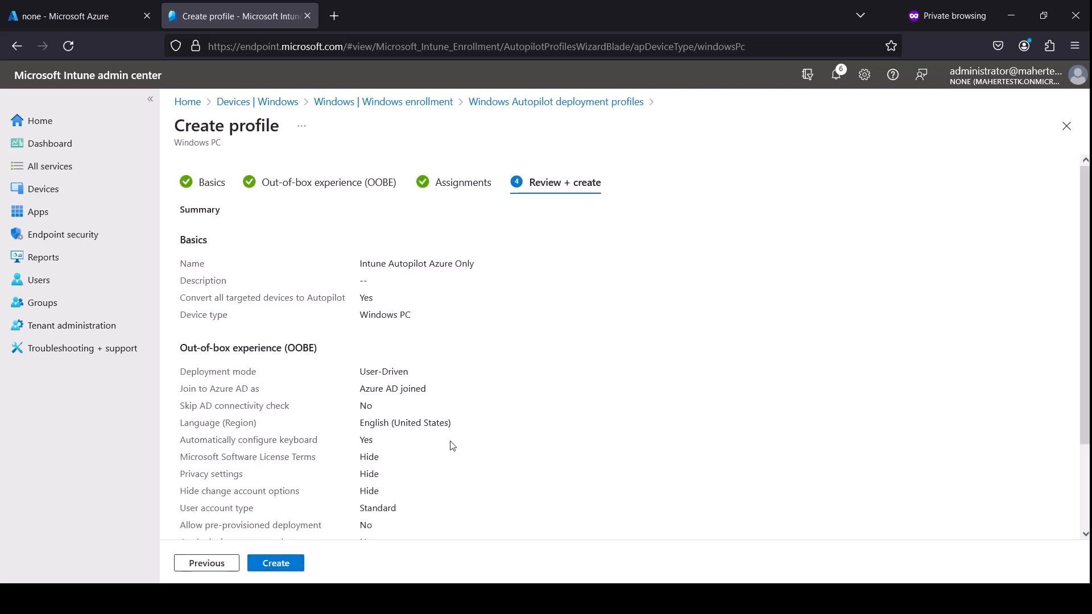
left_click(275, 563)
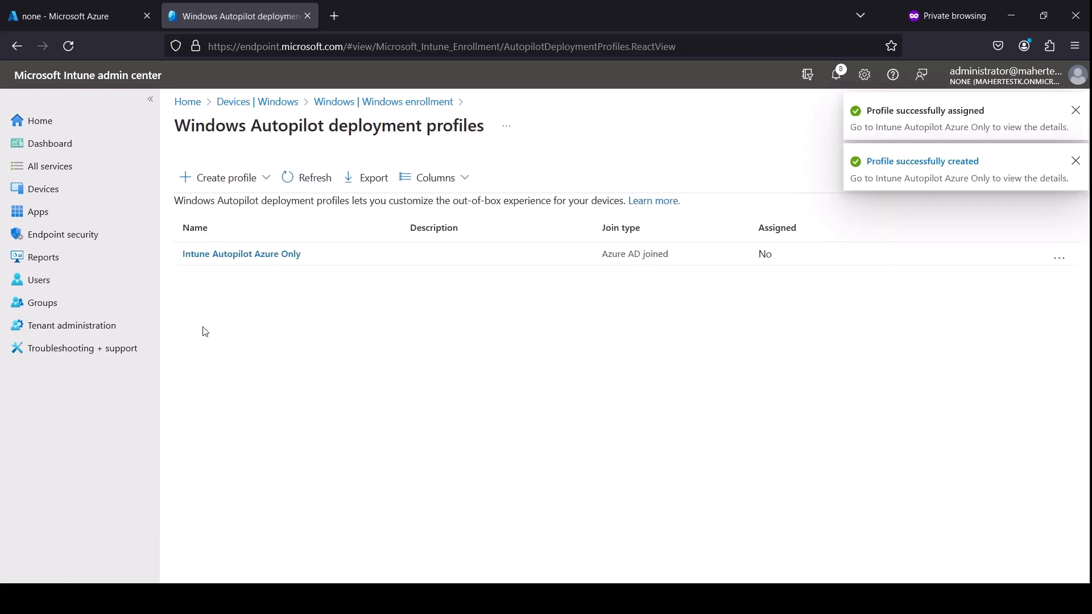
mouse_move(133, 370)
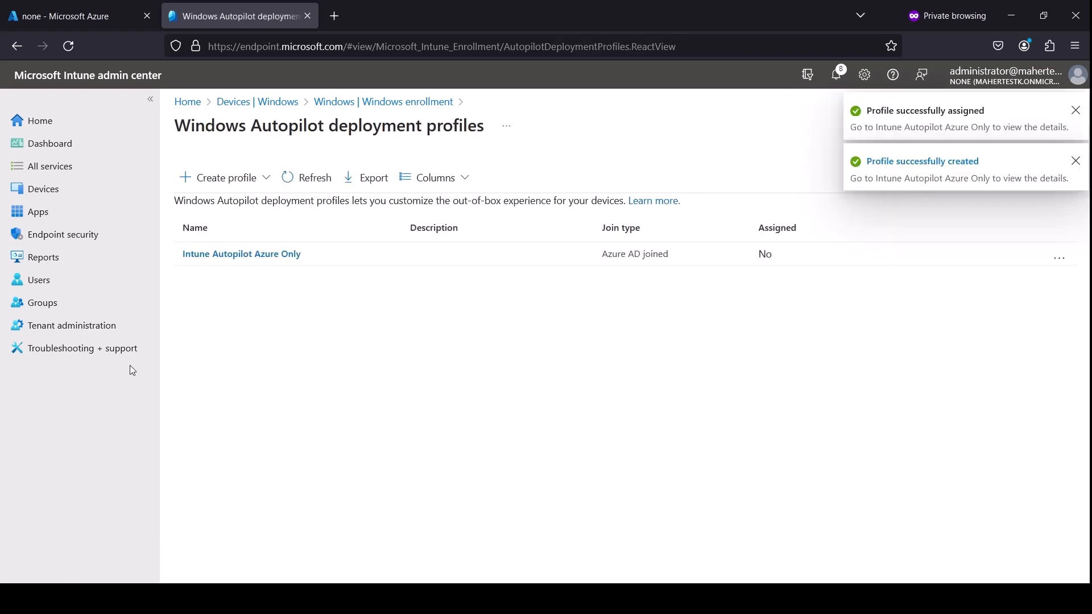
Check the Autopilot devices list until the VMware device shows Intune Autopilot Azure Only assigned
left_click(1075, 161)
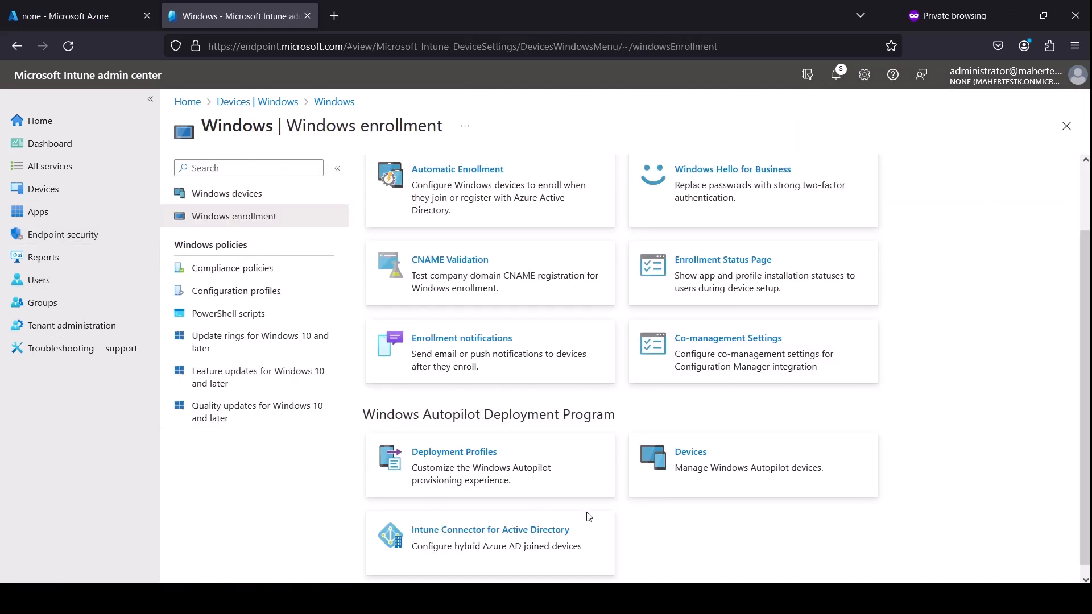
left_click(690, 451)
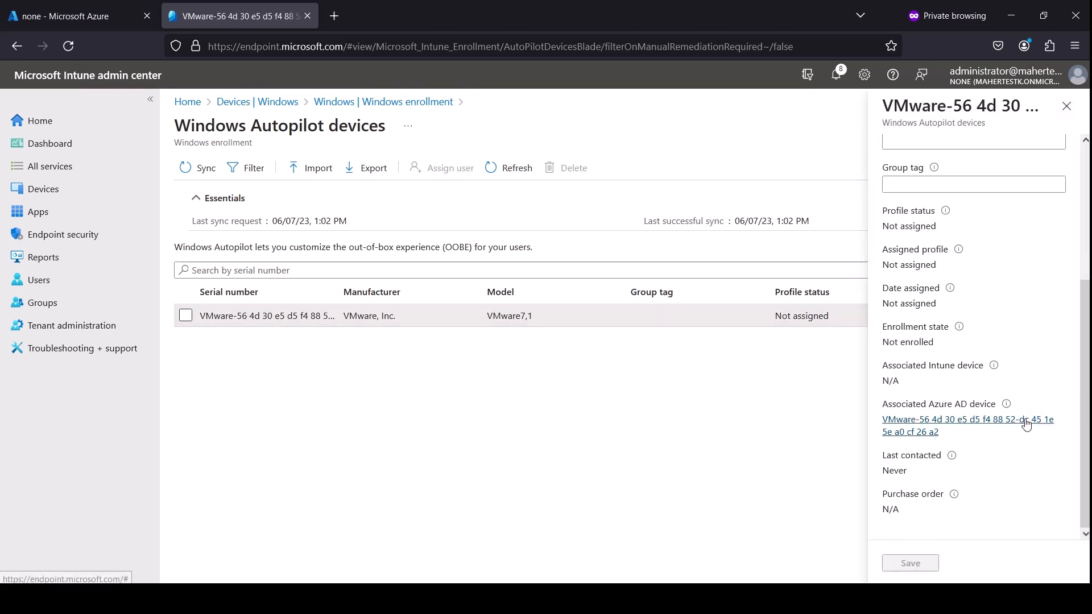
left_click(1066, 106)
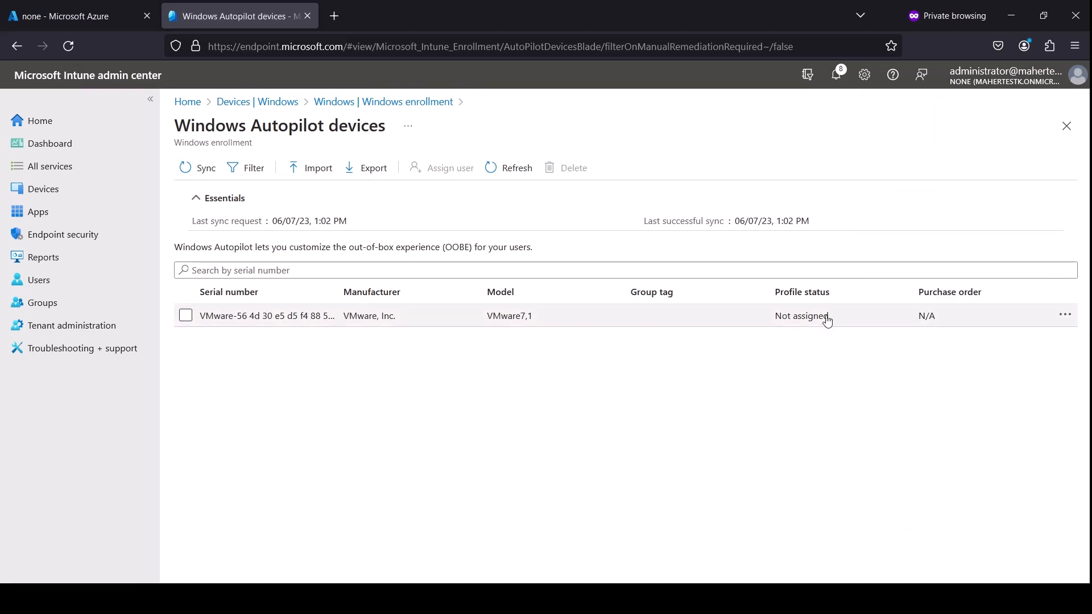
mouse_move(754, 443)
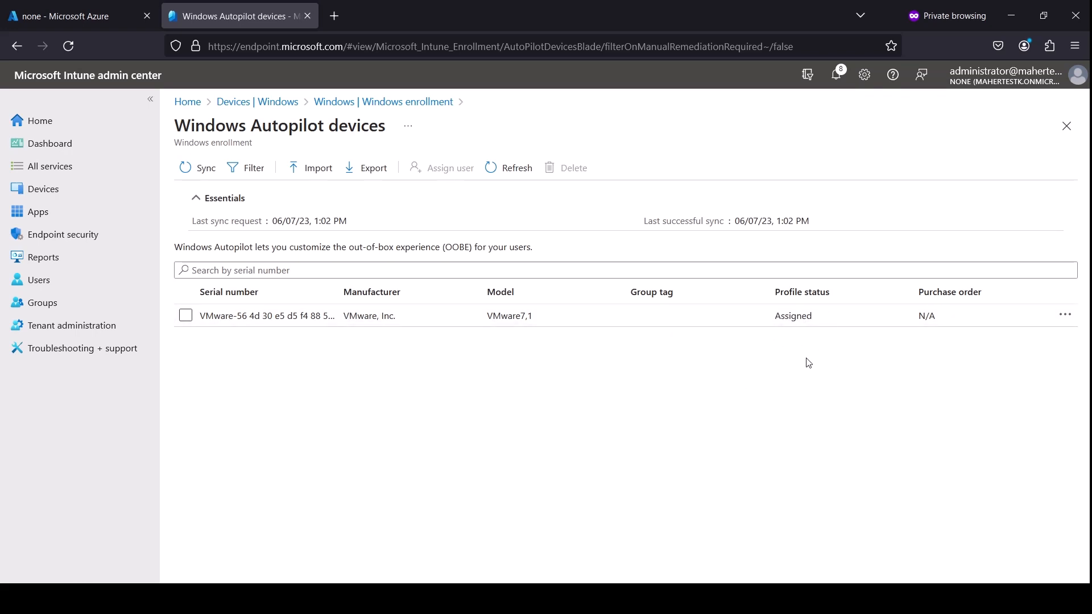
mouse_move(777, 332)
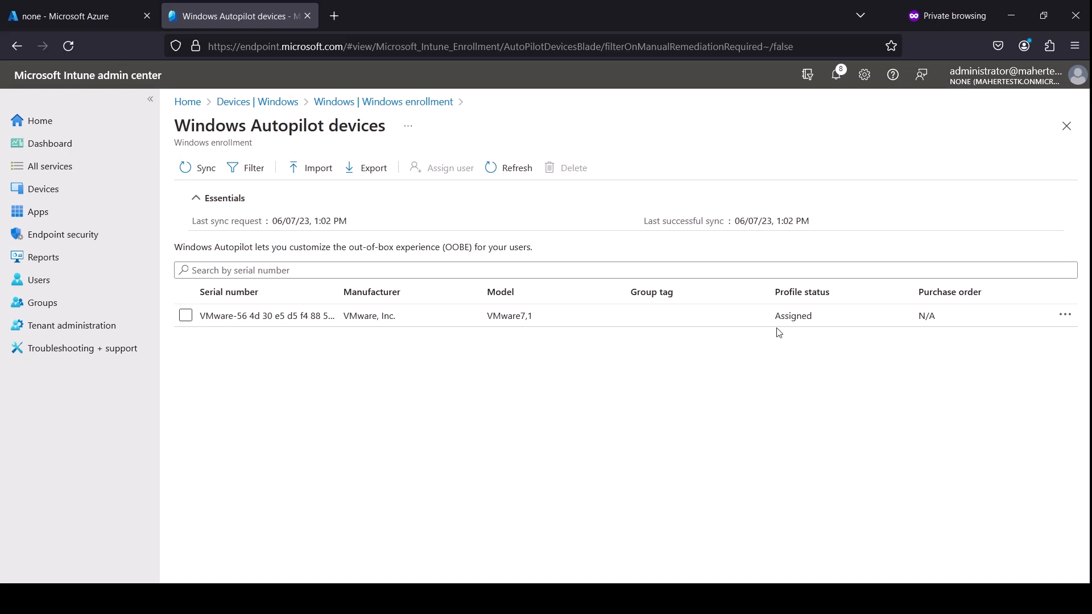
left_click(264, 316)
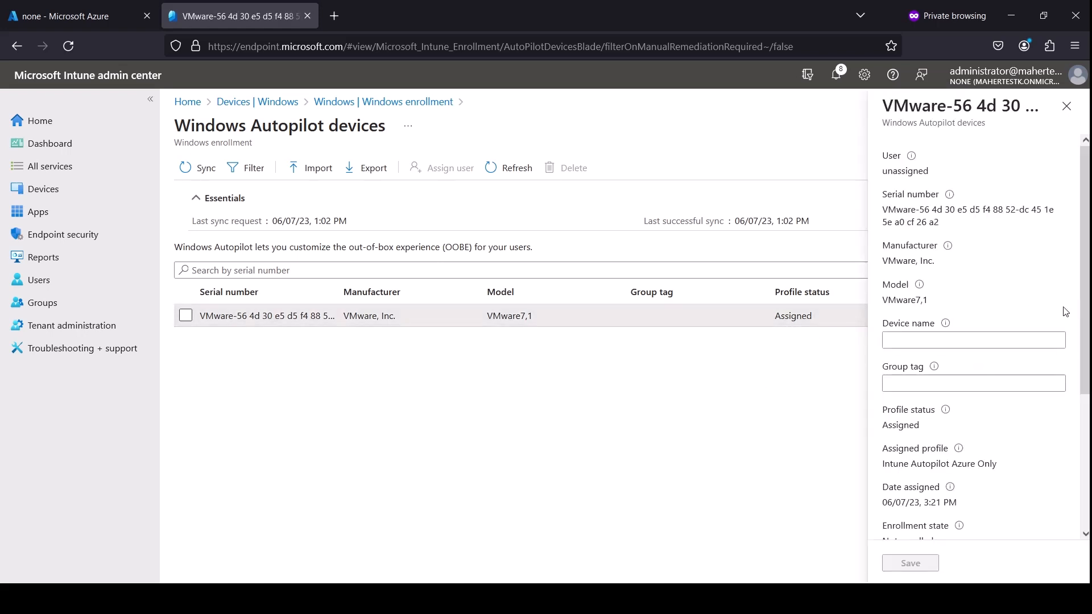
scroll("down", 3)
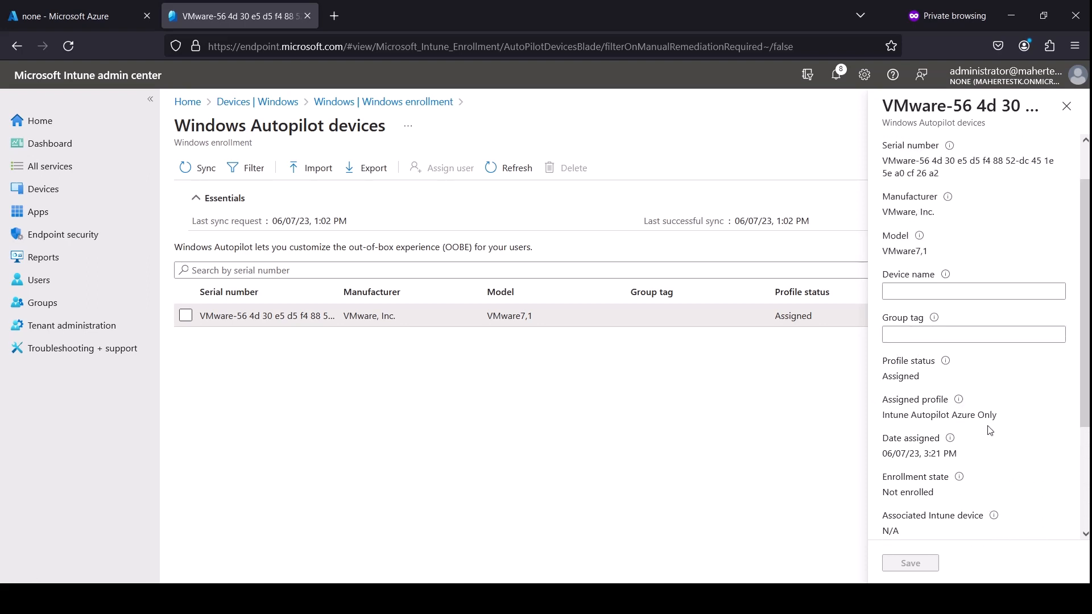
mouse_move(994, 402)
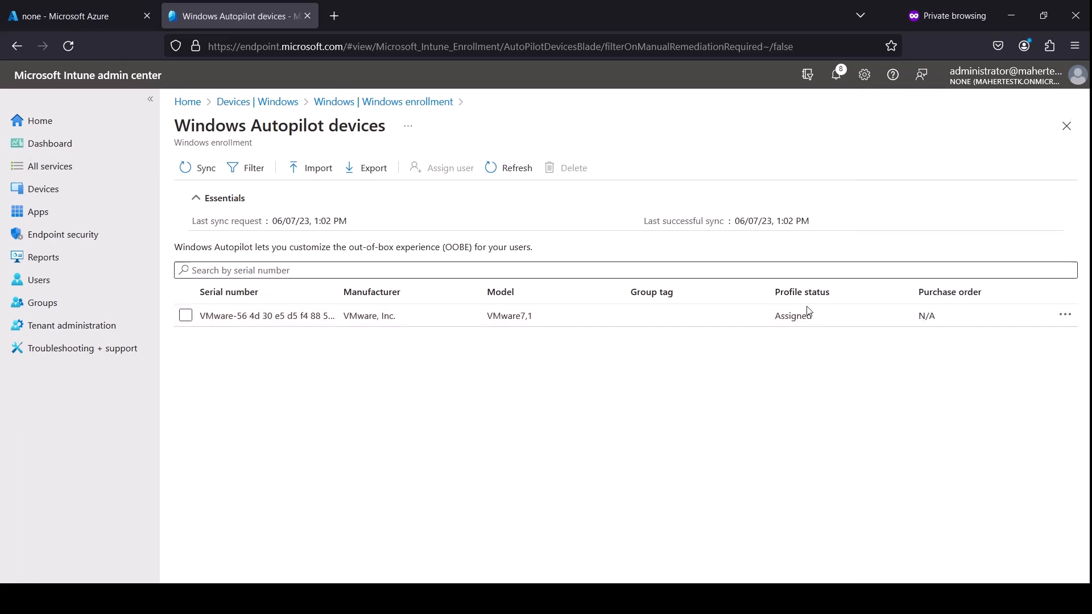
mouse_move(752, 387)
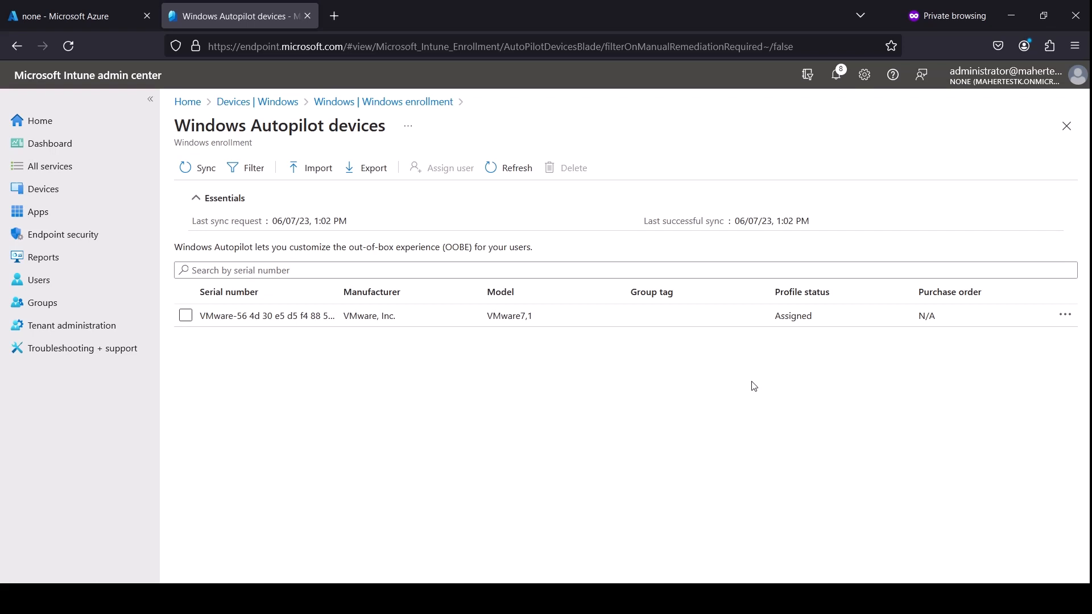
mouse_move(751, 408)
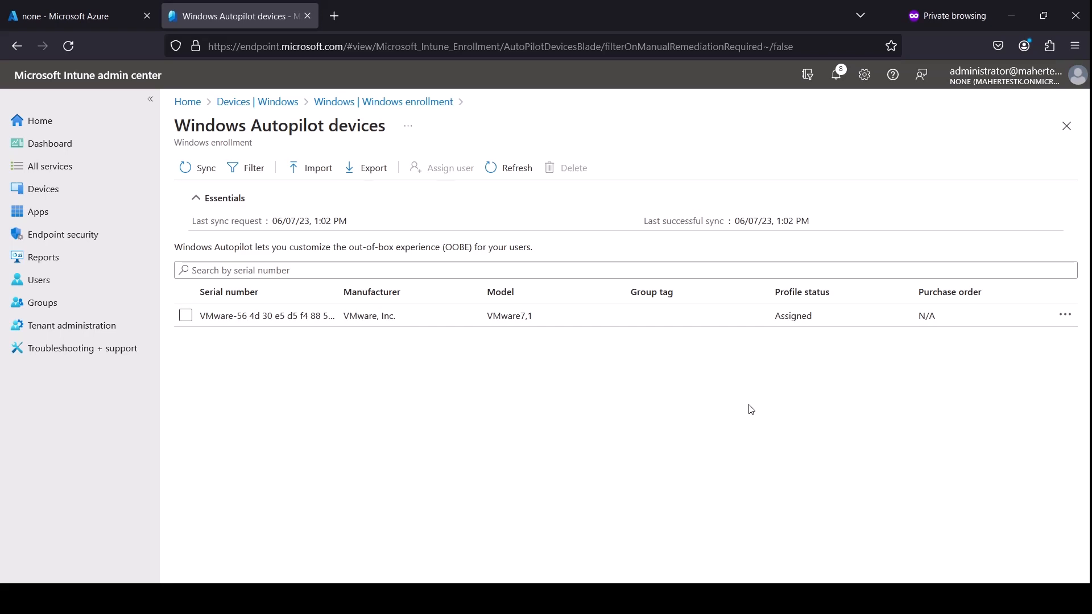
mouse_move(747, 422)
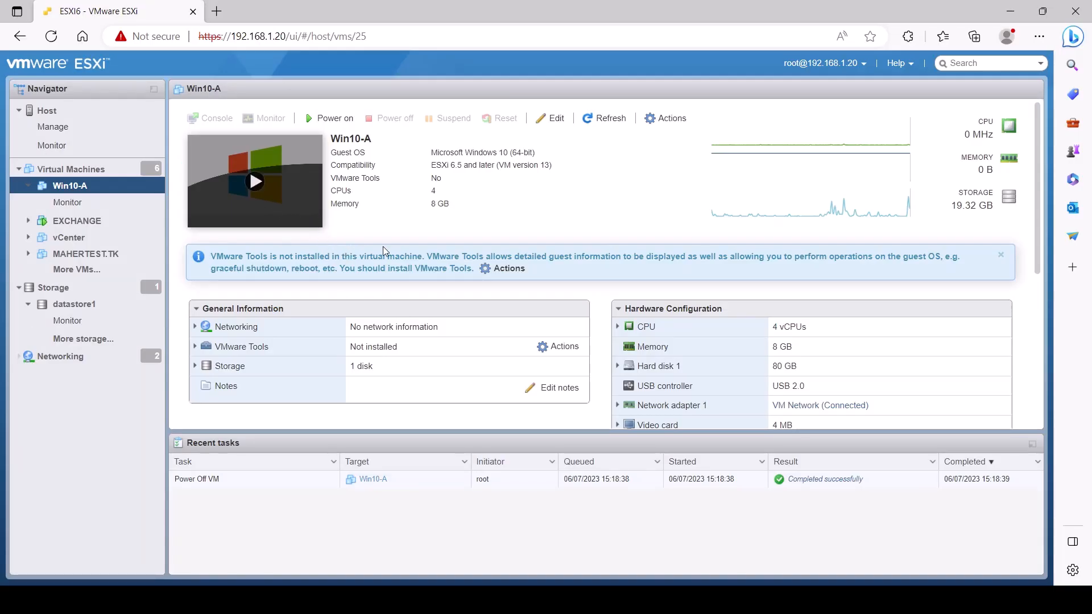
mouse_move(390, 286)
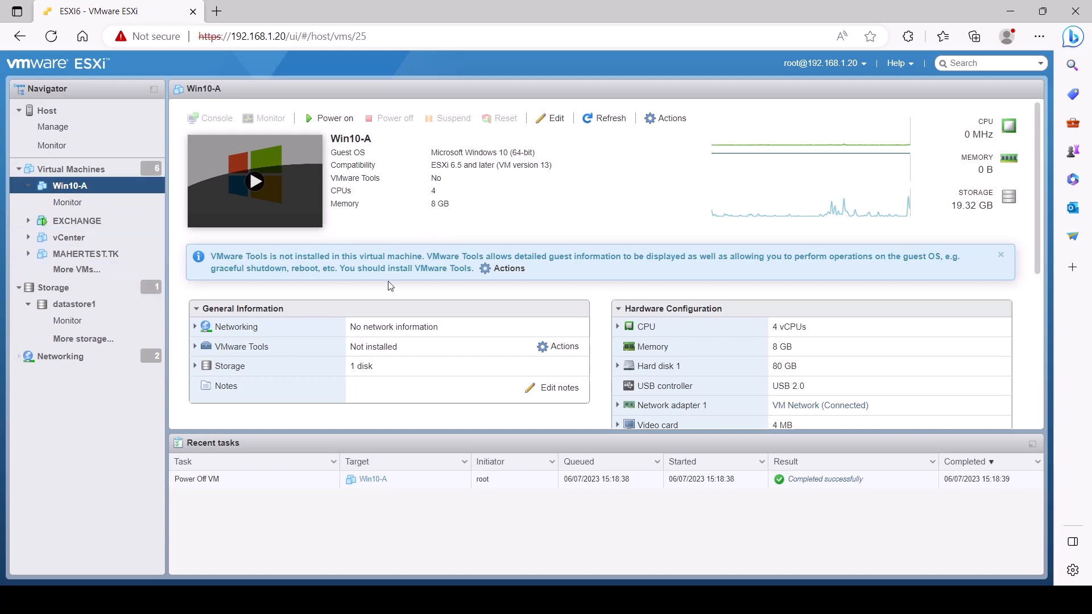
mouse_move(376, 219)
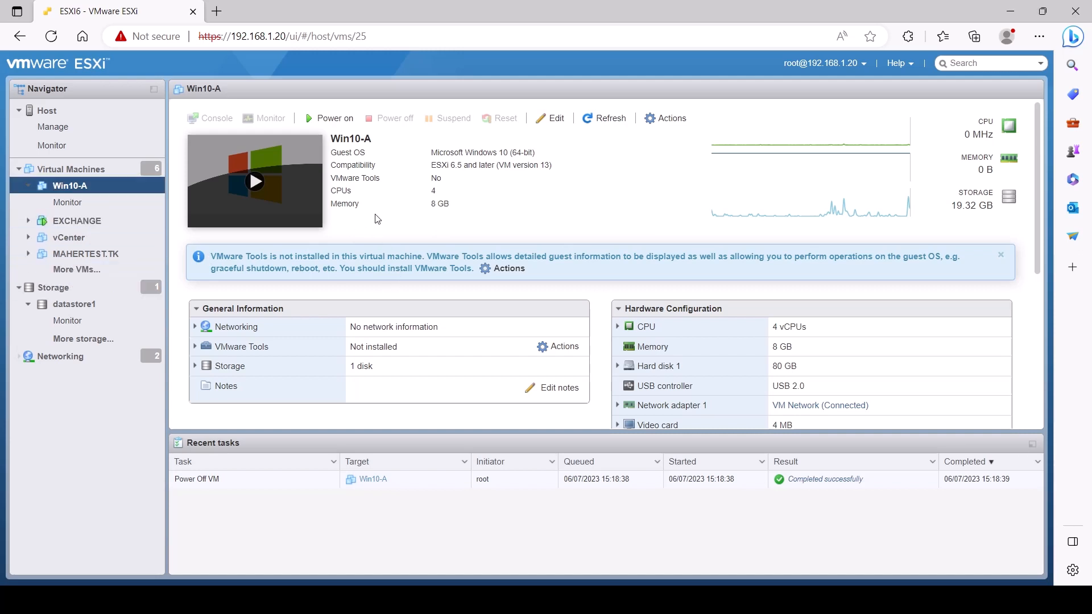
mouse_move(373, 223)
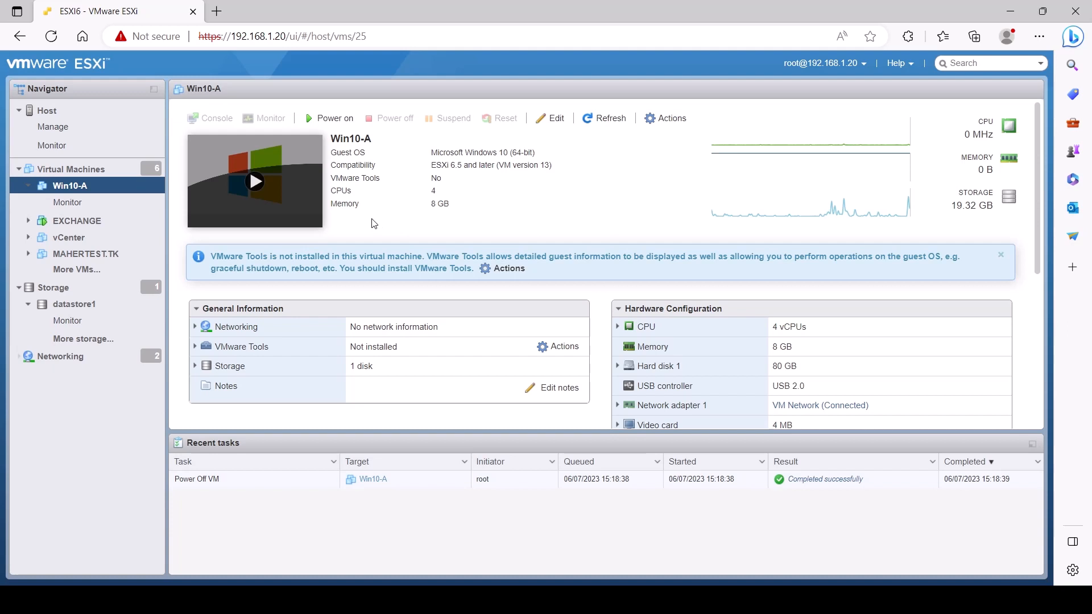
mouse_move(251, 189)
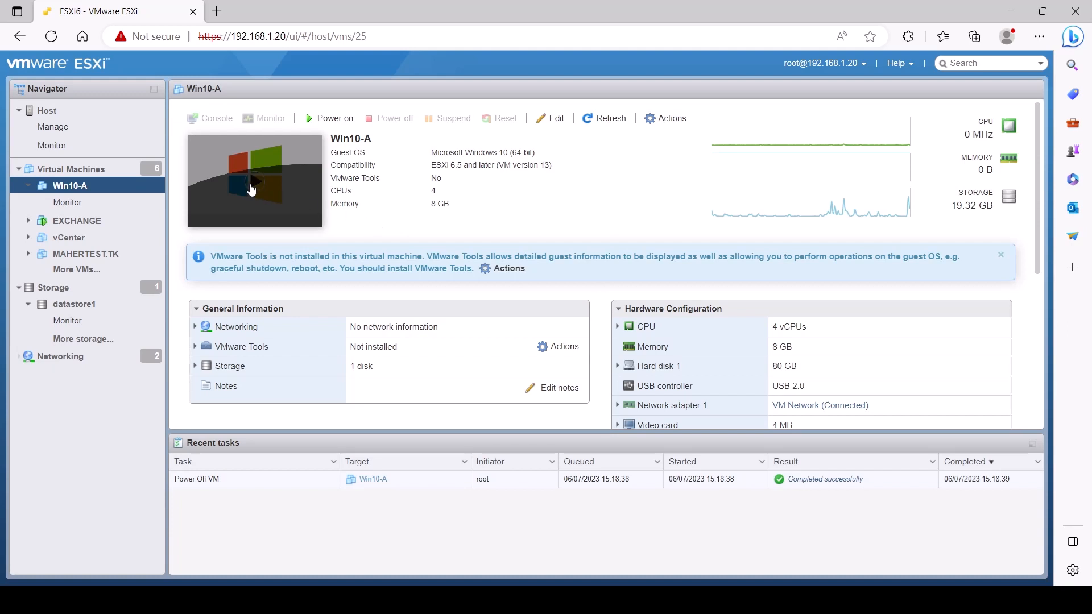
Power on the Win10-A virtual machine and open its console
left_click(334, 118)
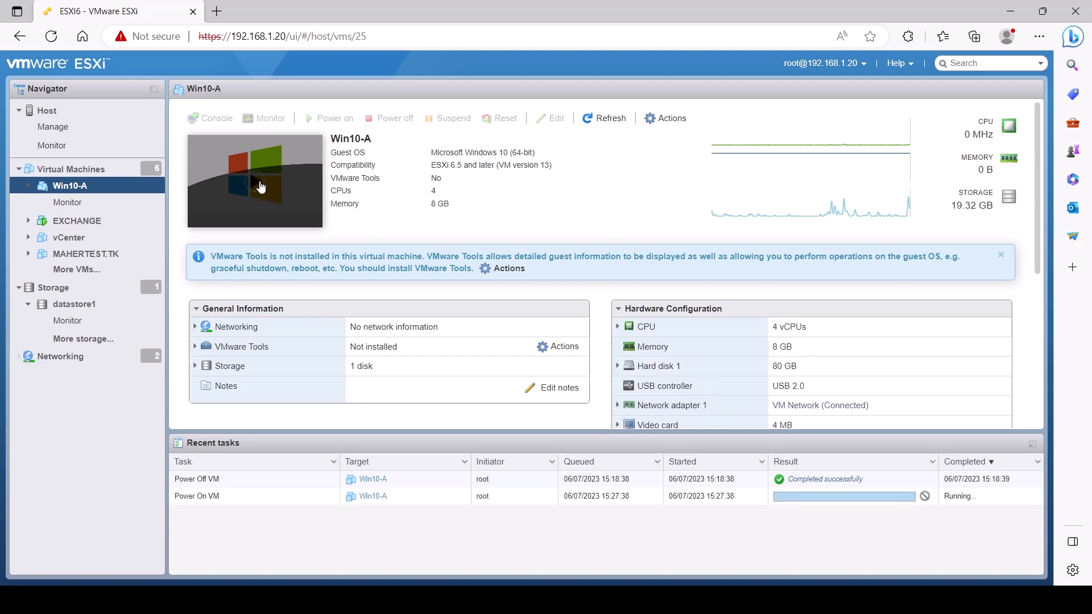
left_click(254, 180)
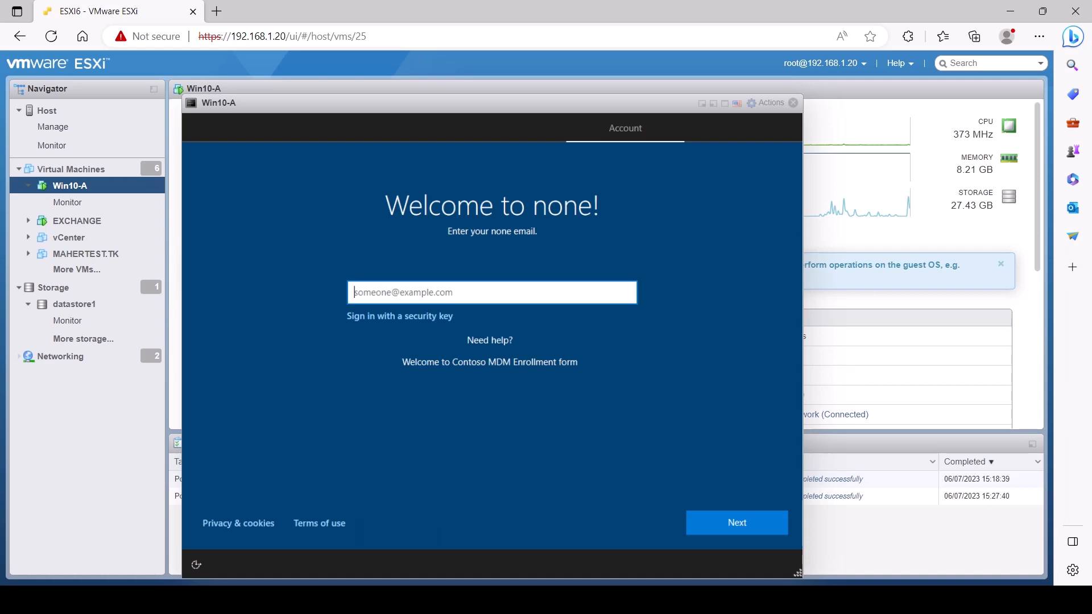
mouse_move(549, 295)
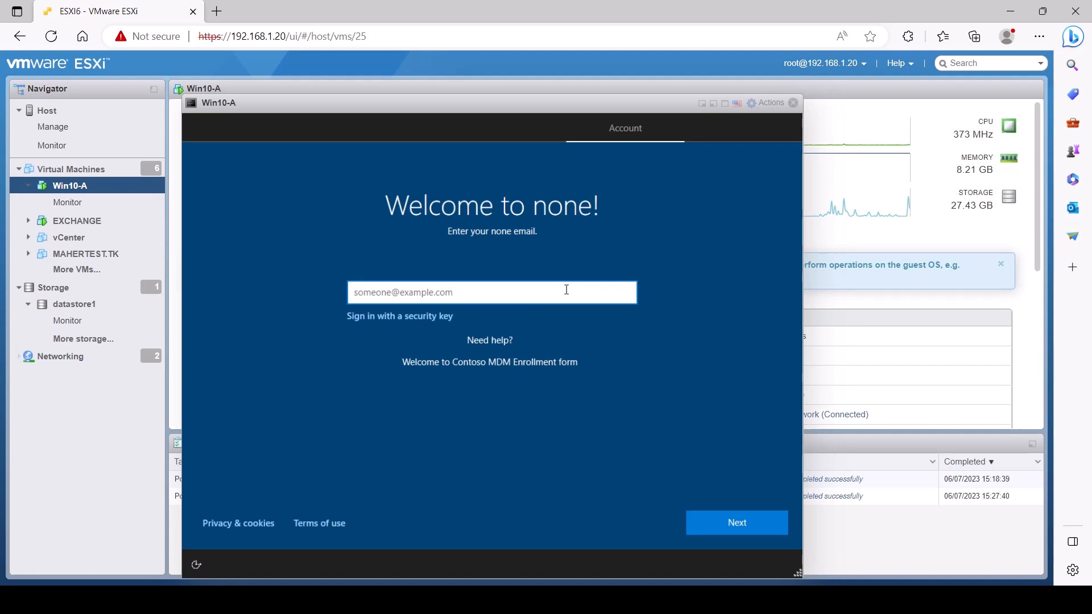
mouse_move(564, 243)
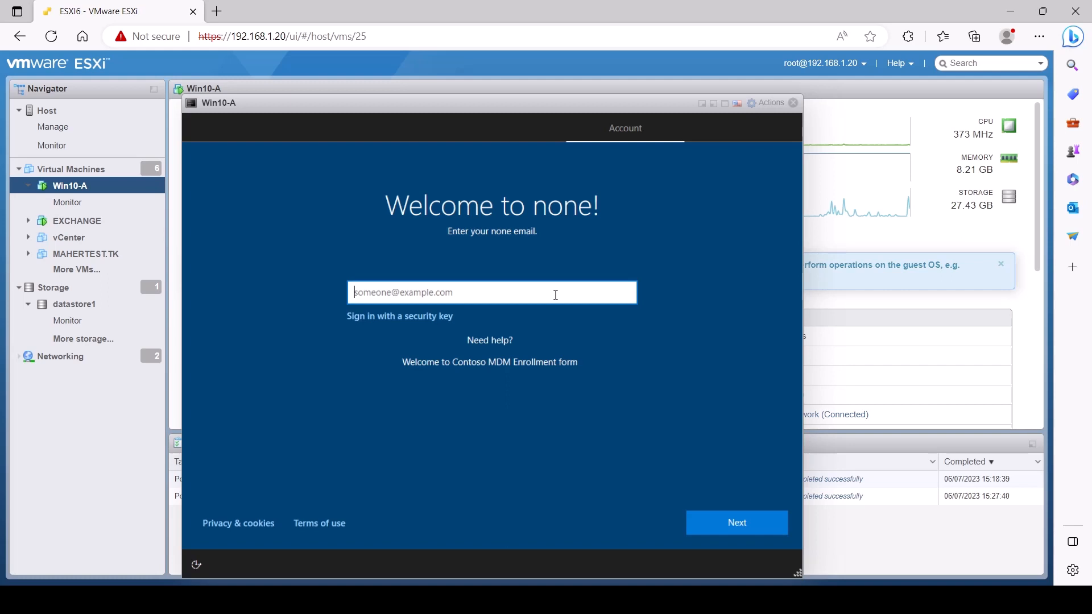
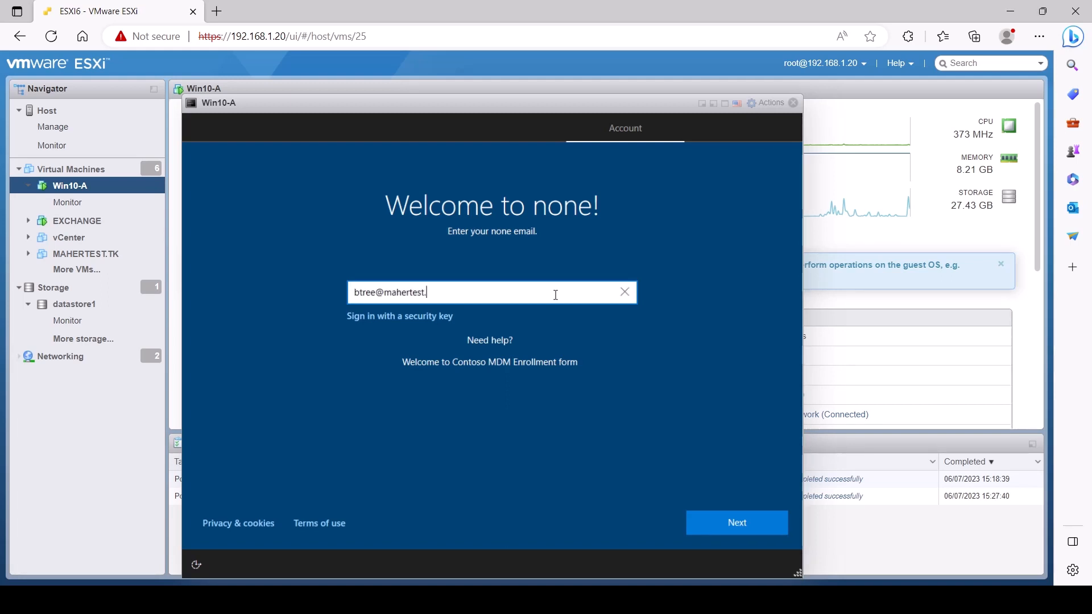
left_click(735, 521)
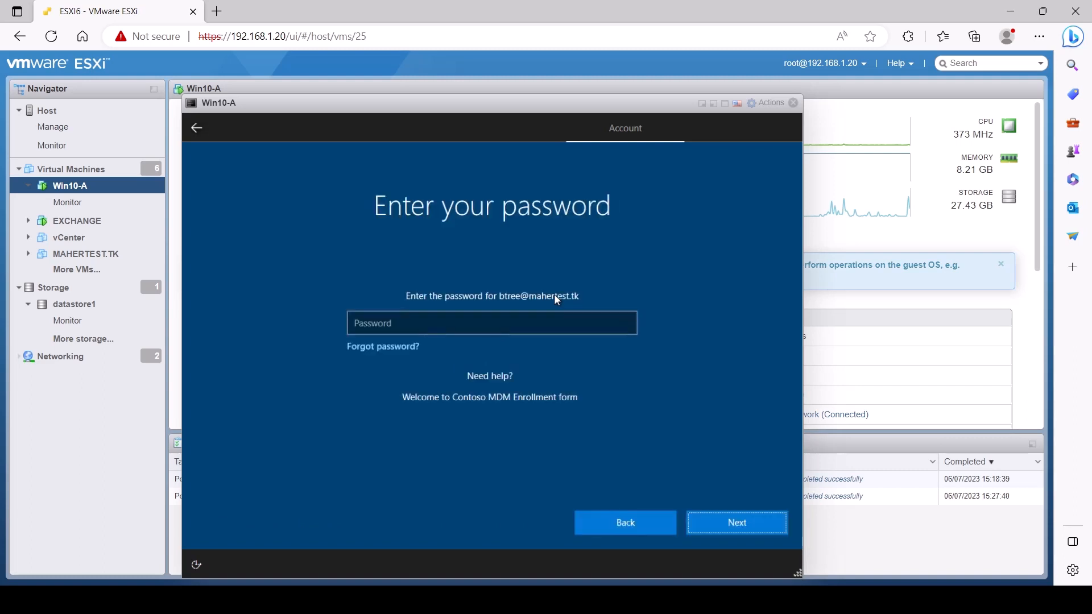
left_click(491, 323)
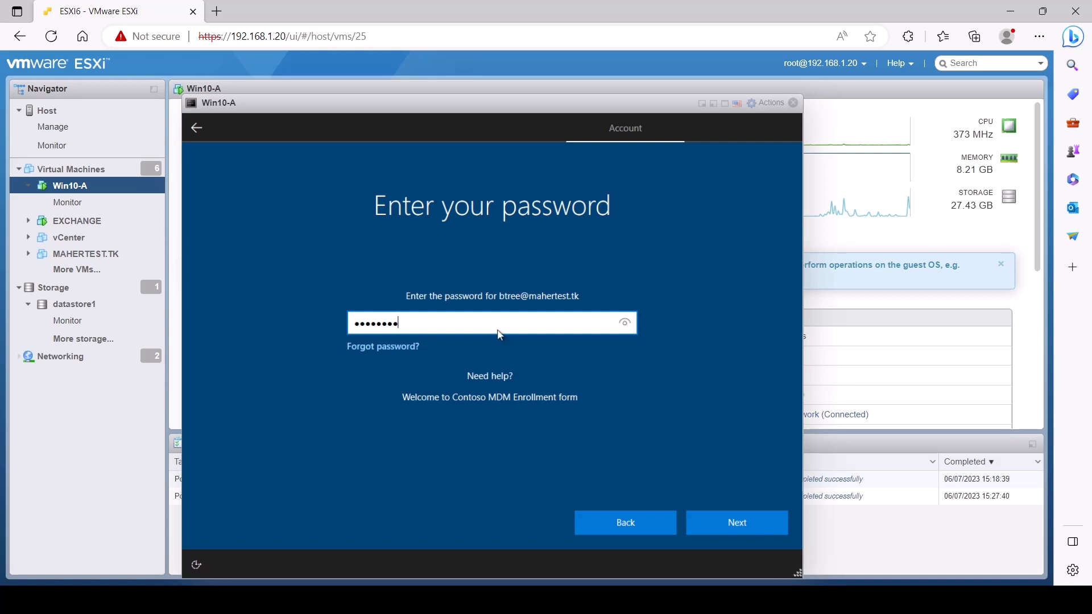
left_click(736, 522)
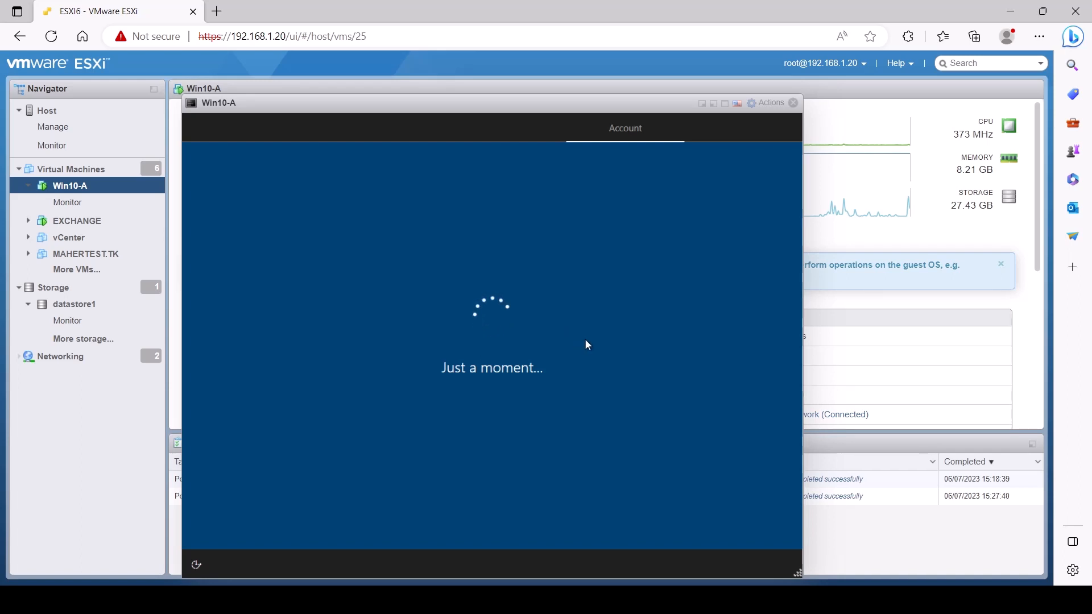
mouse_move(676, 357)
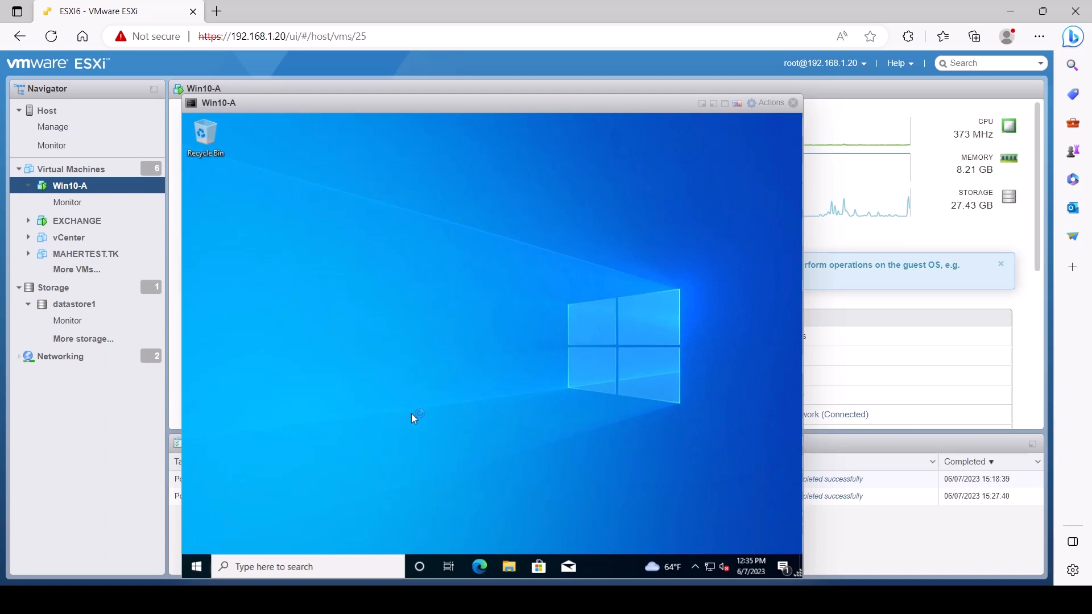
mouse_move(505, 341)
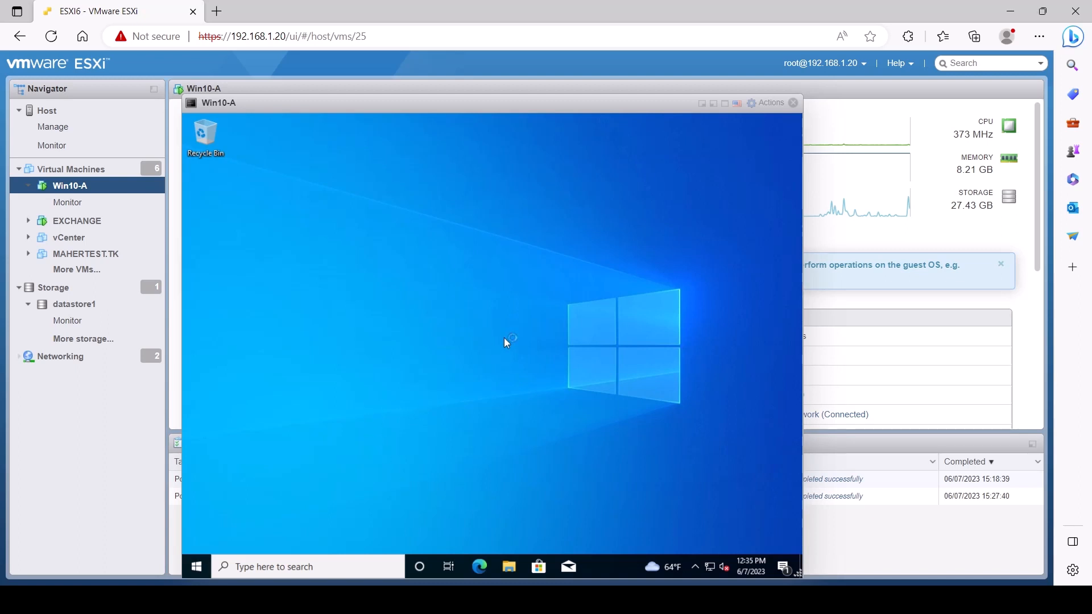
mouse_move(515, 557)
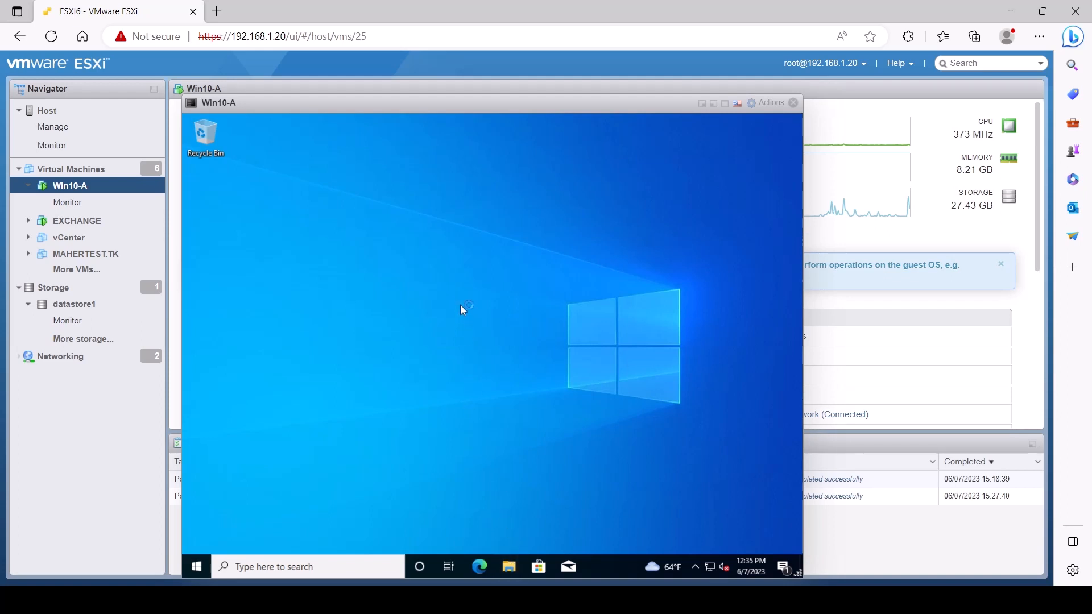
mouse_move(361, 316)
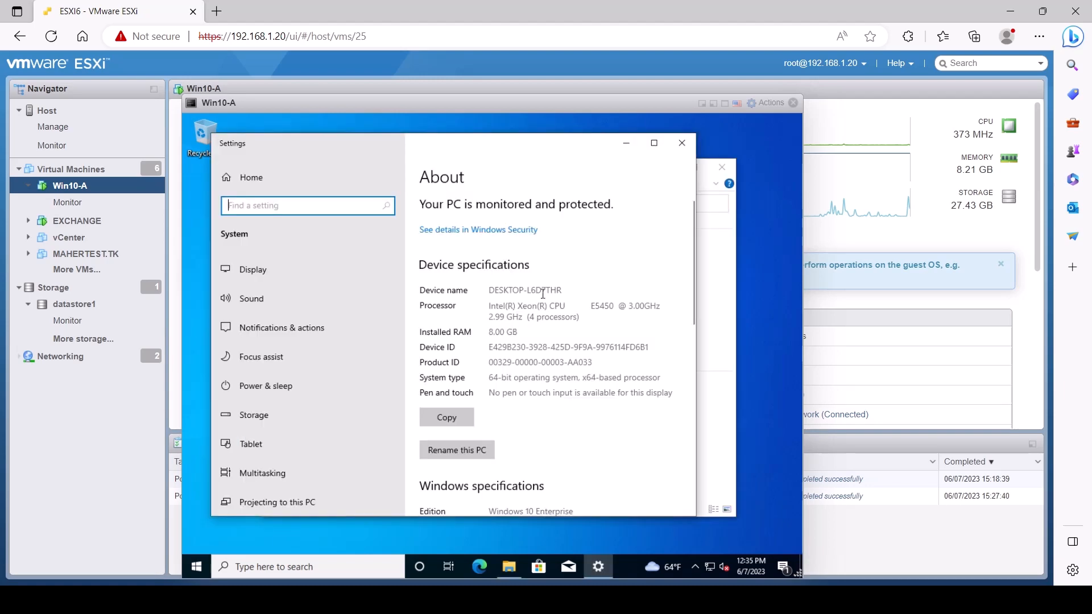
mouse_move(557, 289)
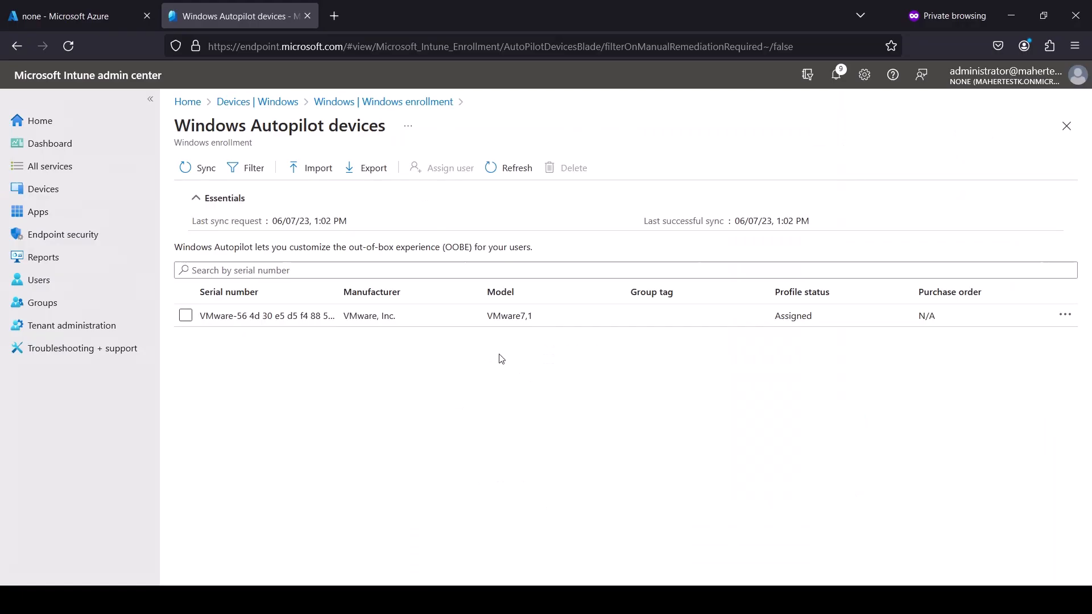
Open Devices > Windows and view the DESKTOP-L6D7THR device's details
left_click(44, 188)
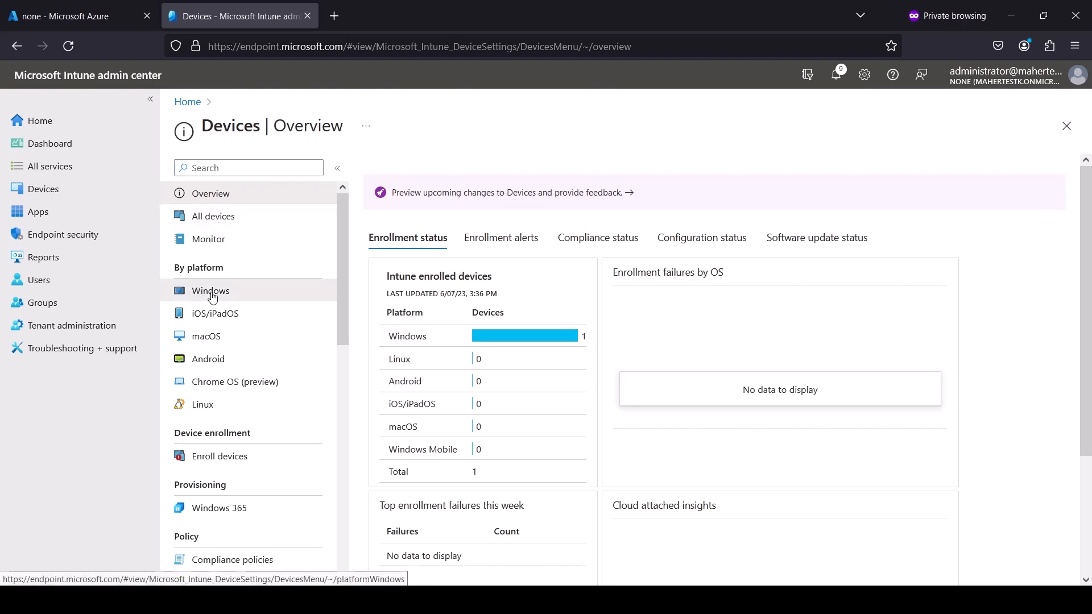
left_click(211, 291)
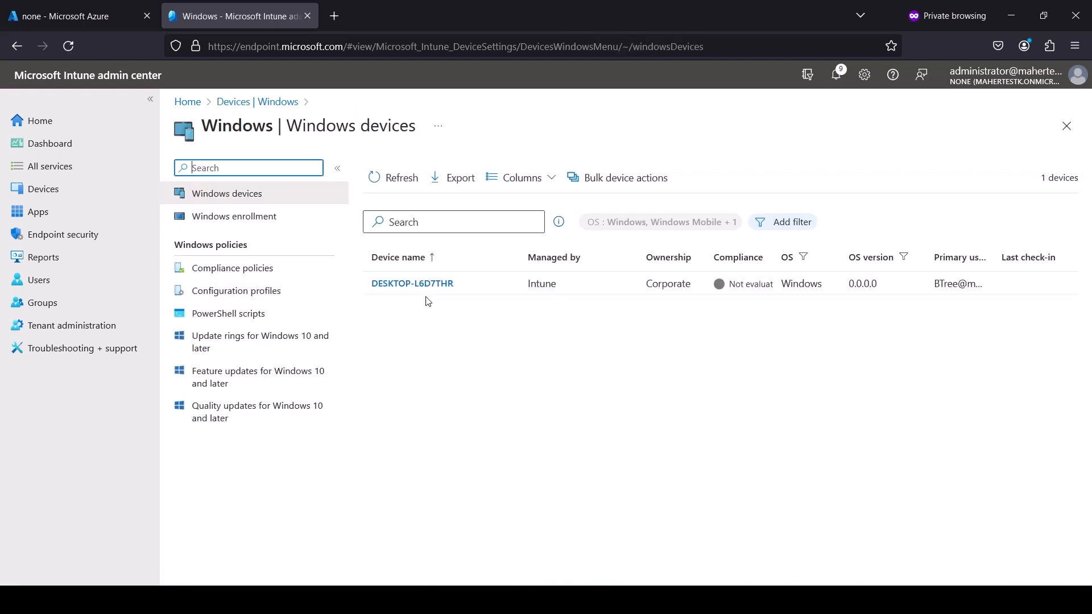
mouse_move(679, 290)
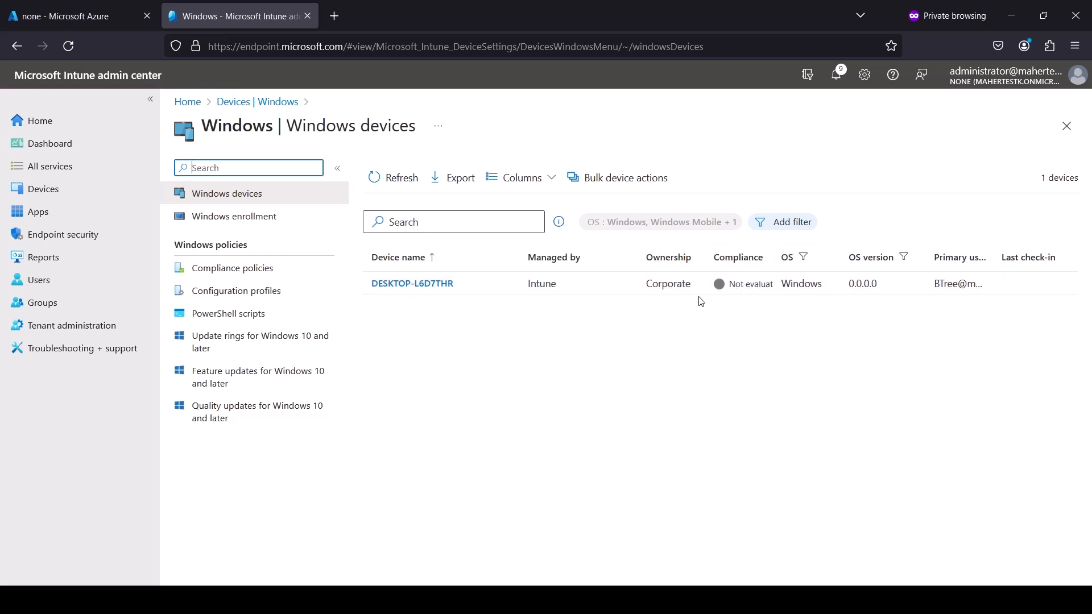
mouse_move(750, 283)
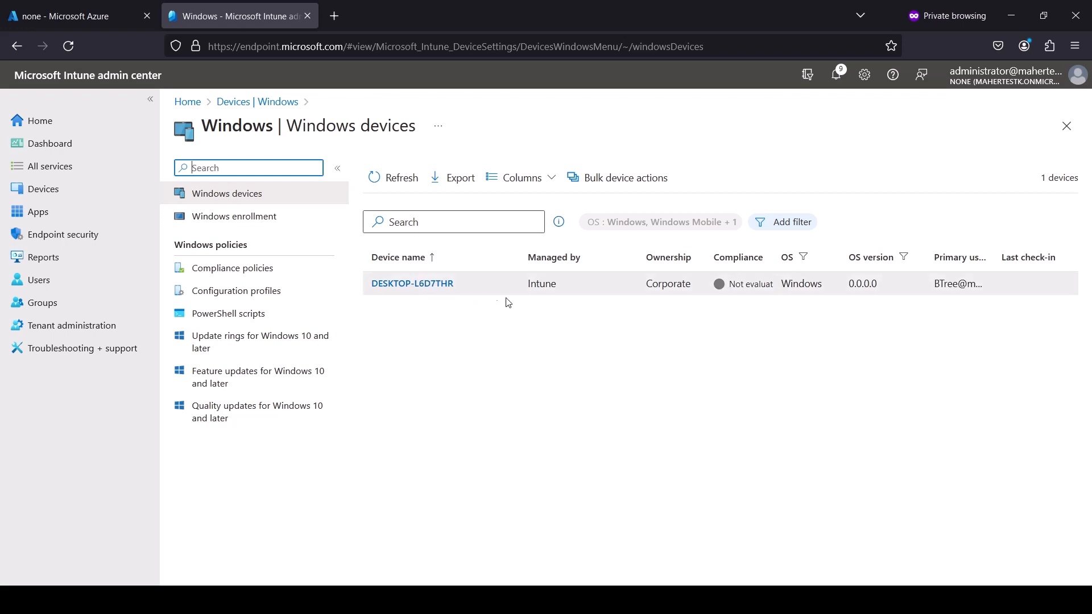
left_click(412, 283)
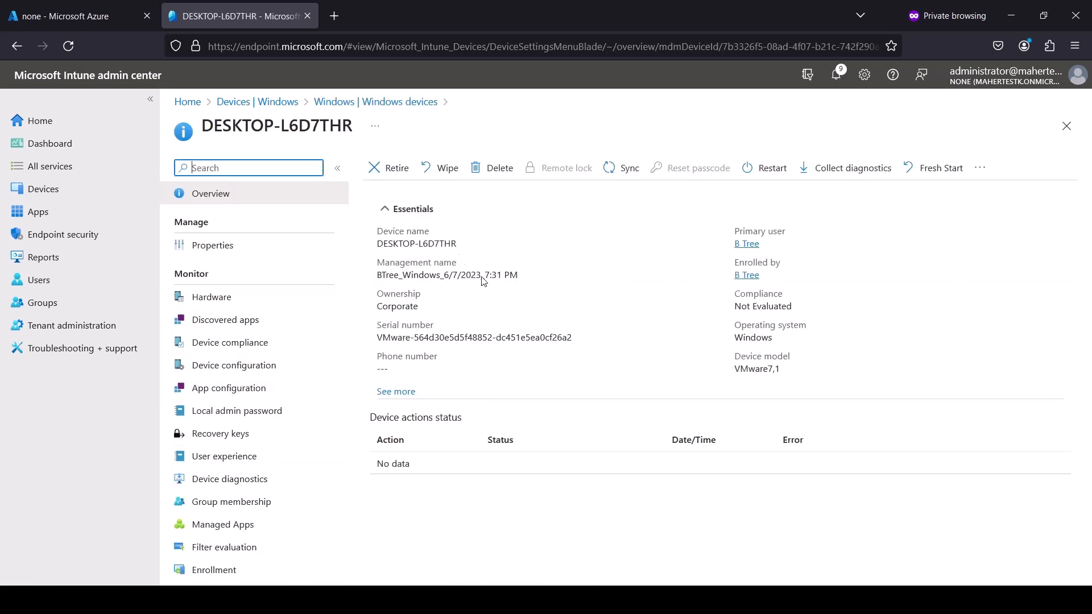
mouse_move(694, 308)
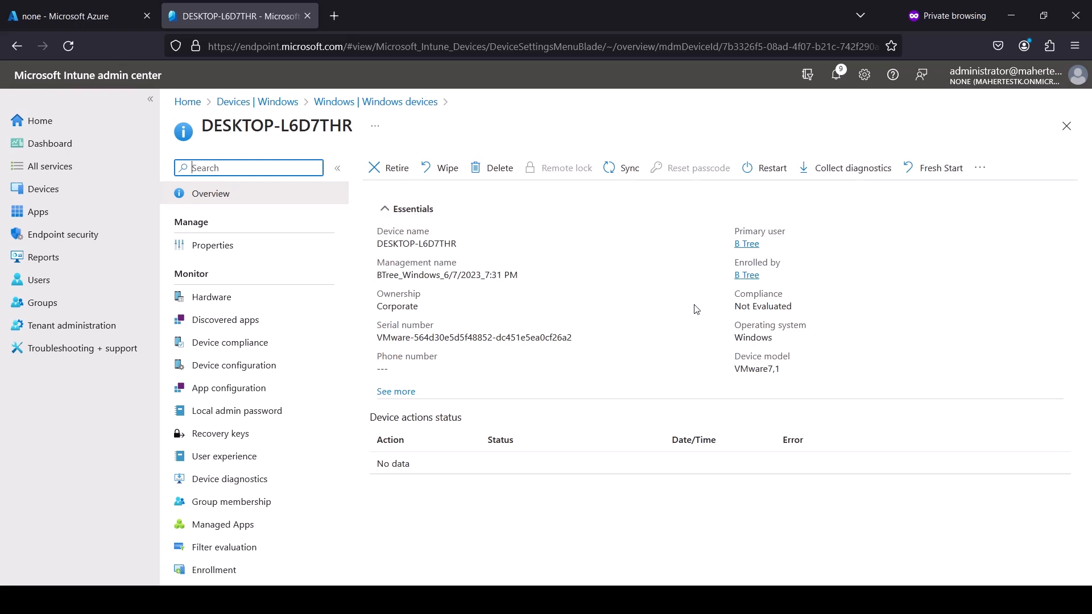
mouse_move(756, 412)
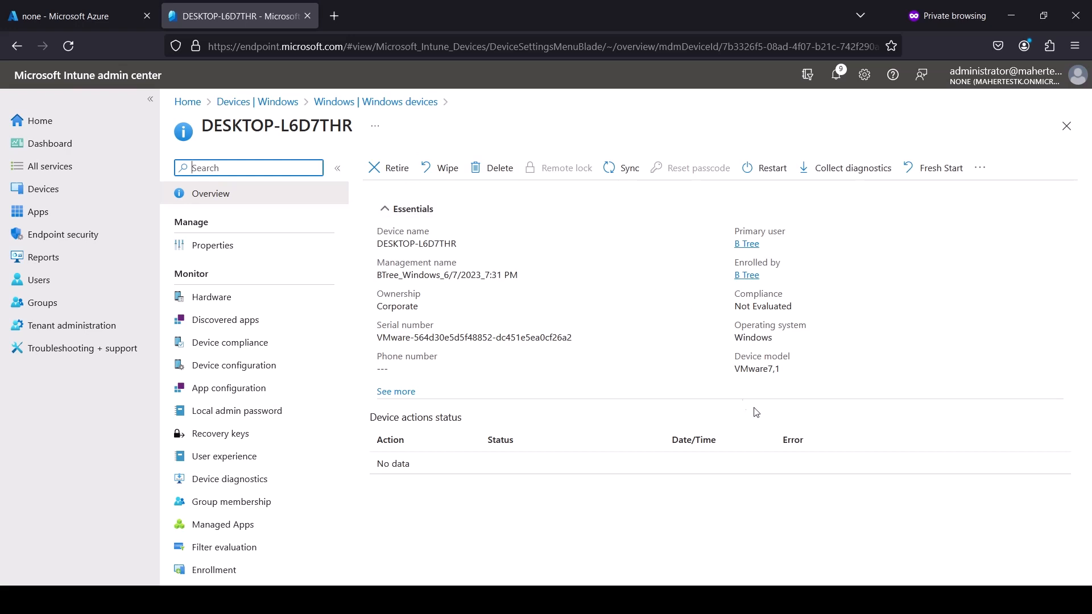
mouse_move(792, 400)
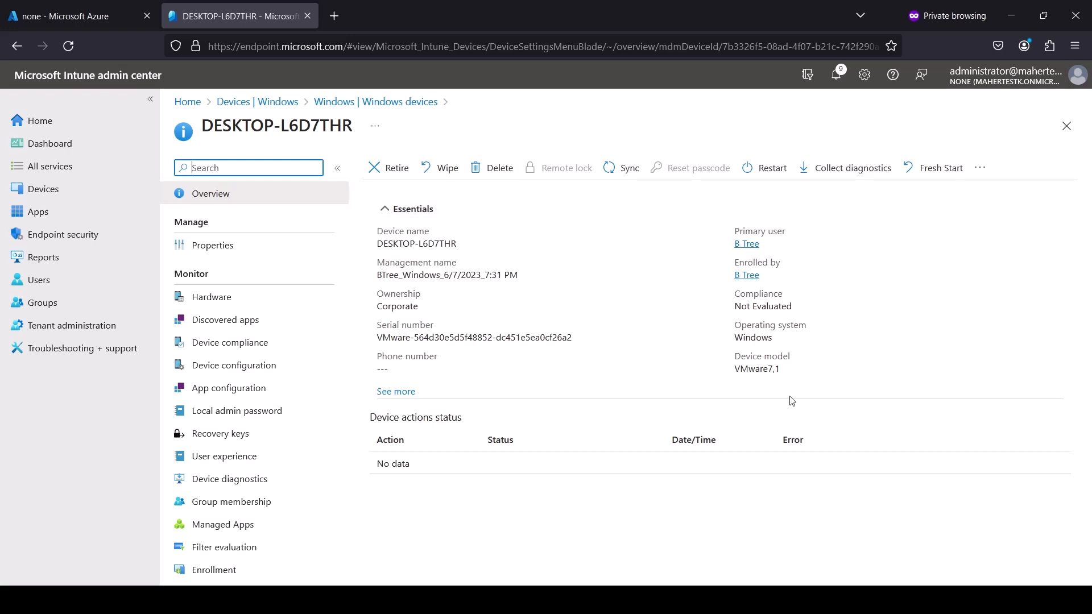